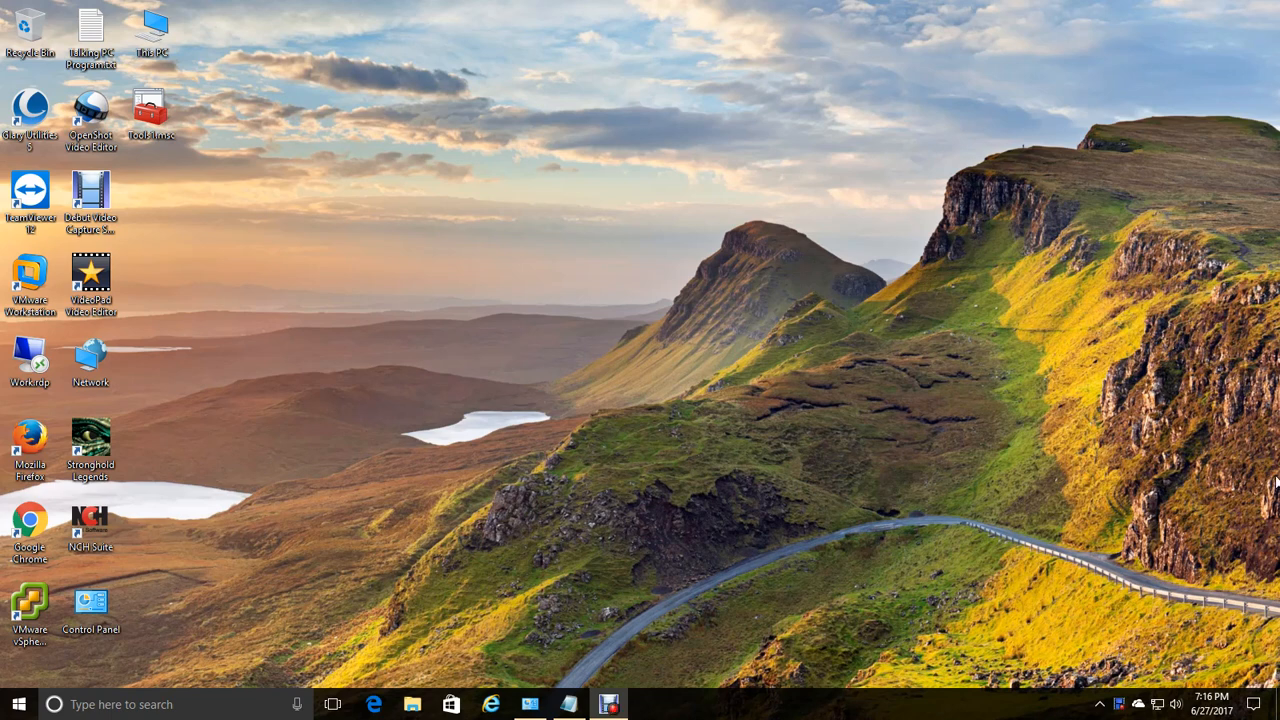
mouse_move(210, 156)
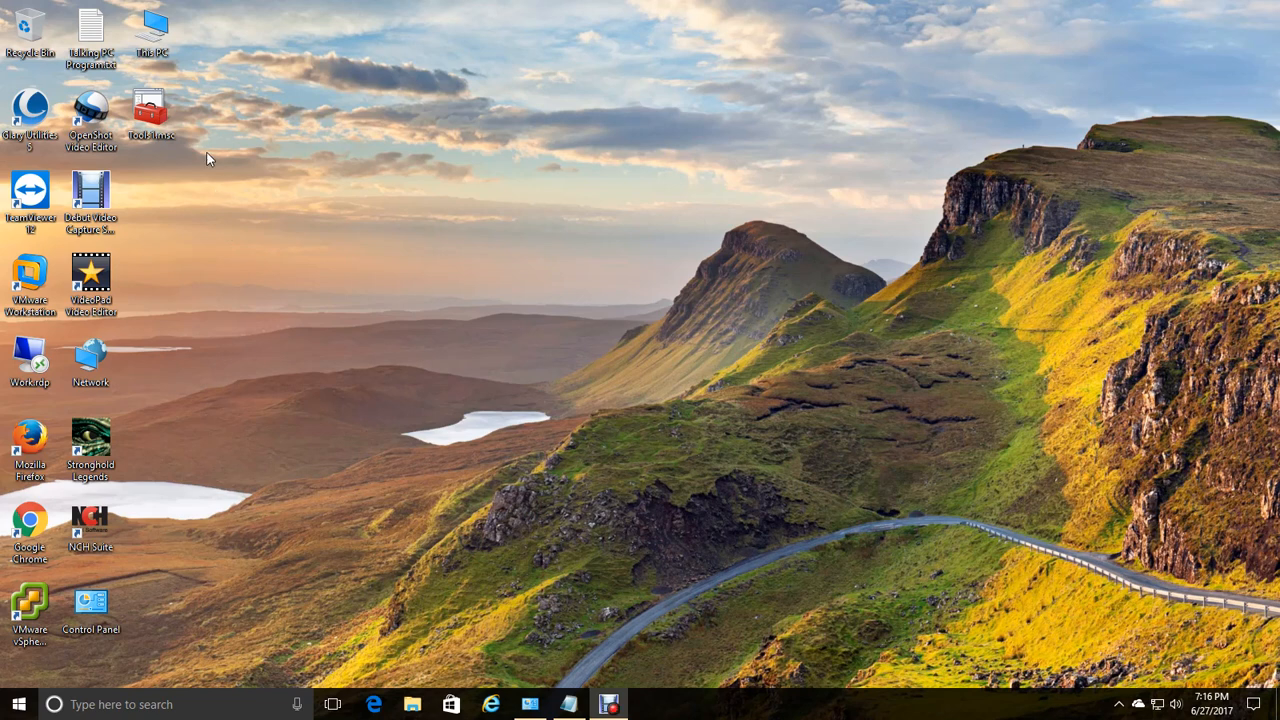
mouse_move(196, 138)
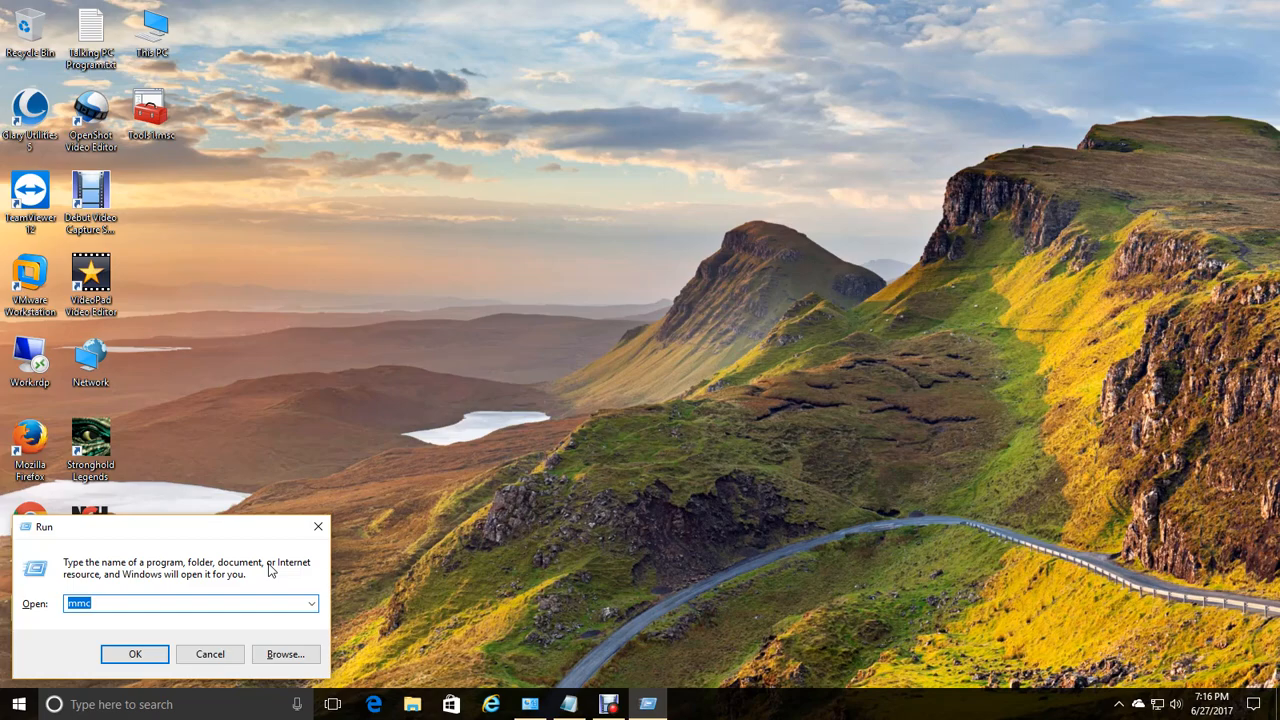
Launch a blank Console1 MMC window from the Run dialog's mmc command.
click(136, 652)
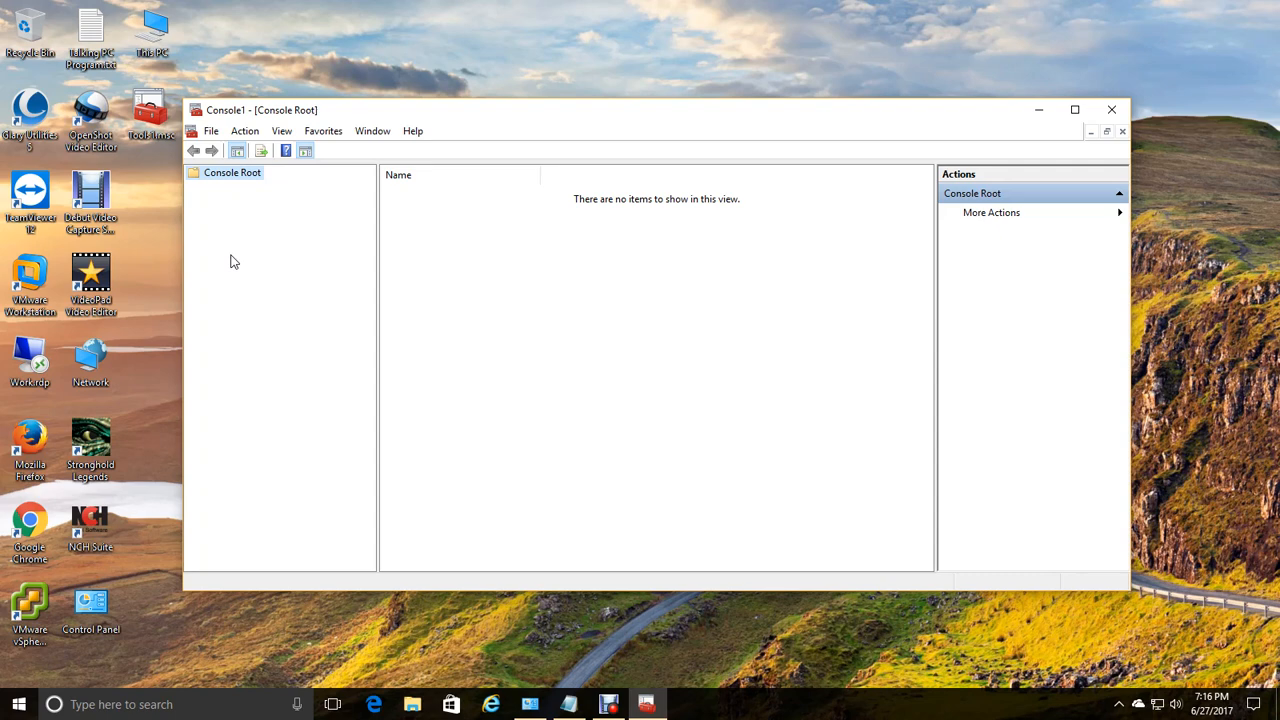
mouse_move(414, 362)
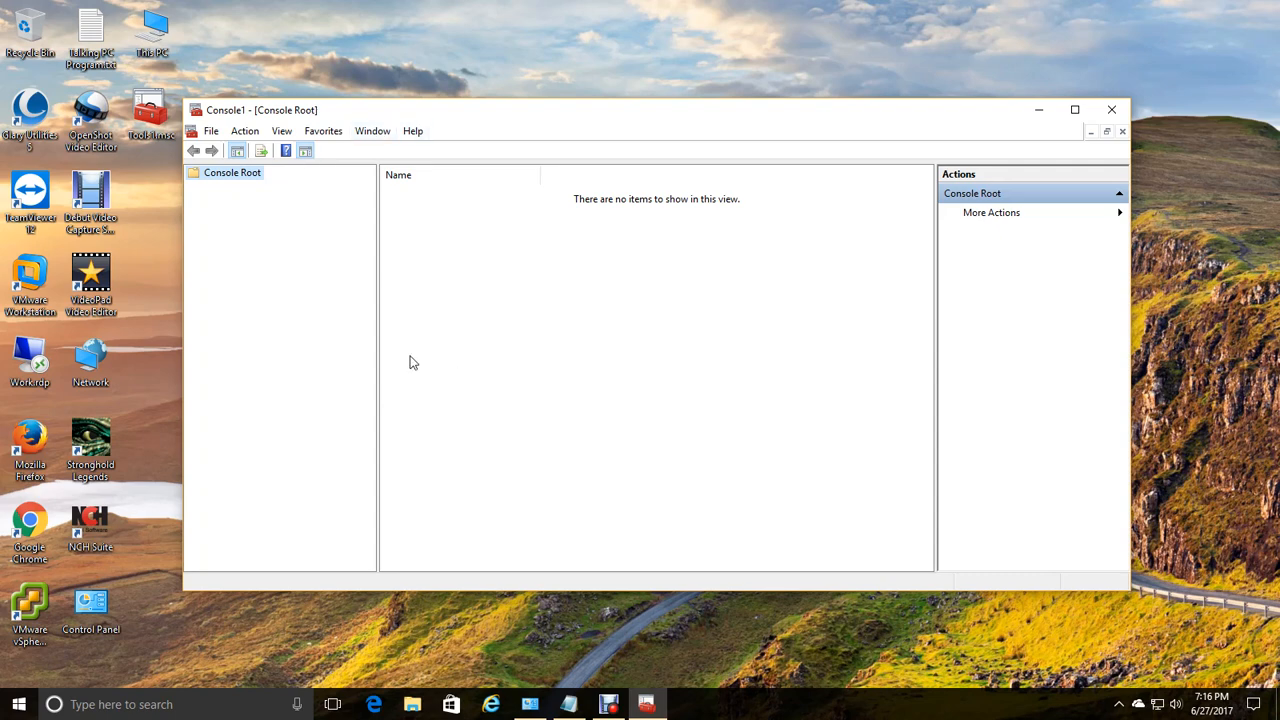
mouse_move(966, 446)
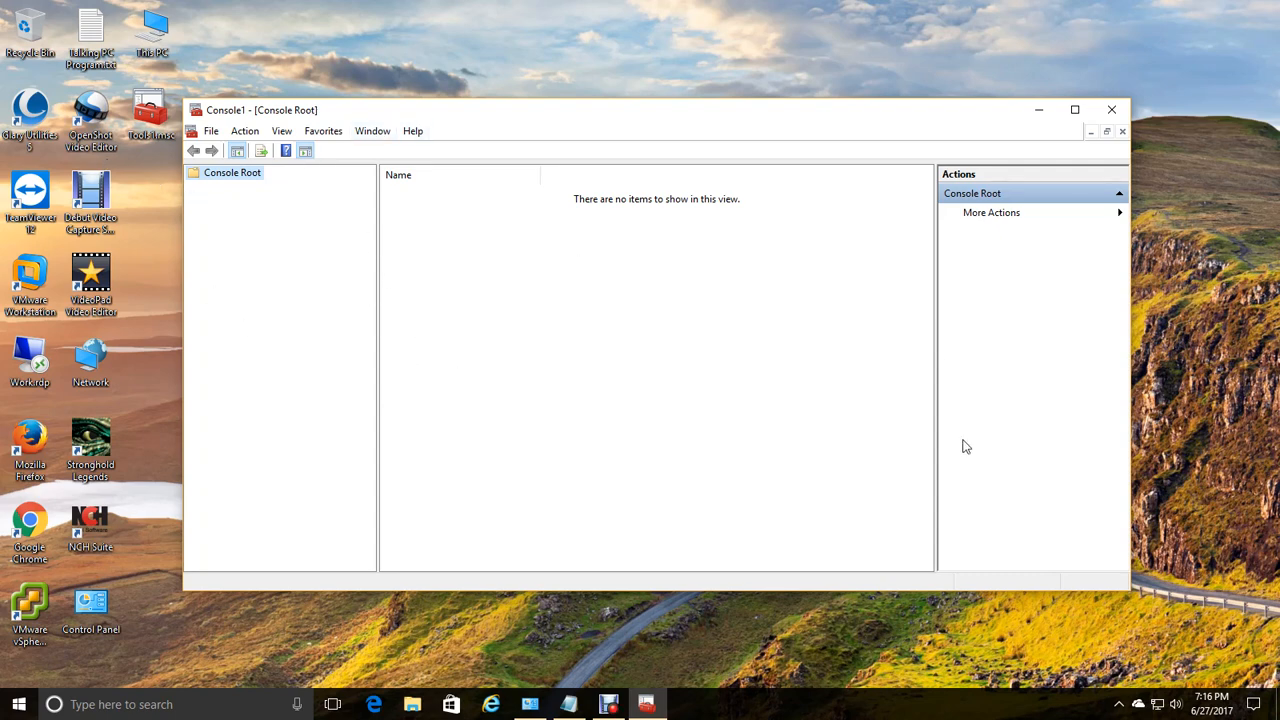
mouse_move(196, 136)
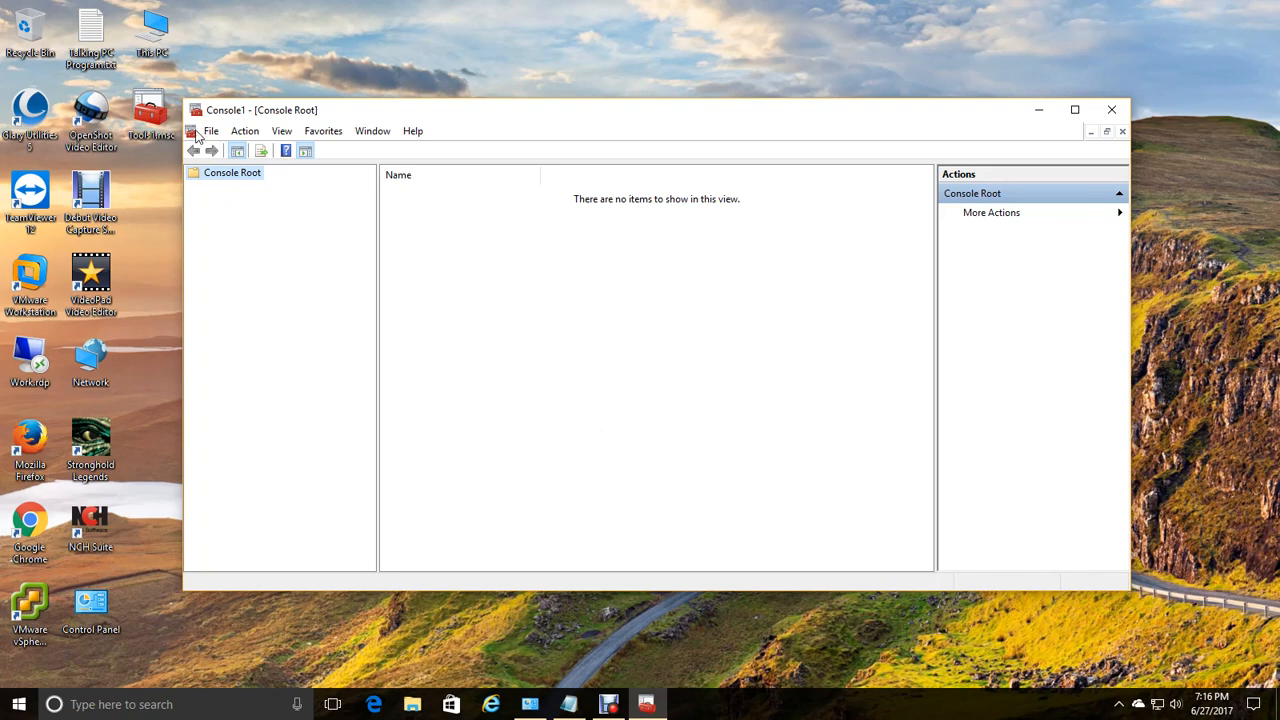
Add the Computer Management snap-in for the local computer via Add/Remove Snap-in.
click(212, 130)
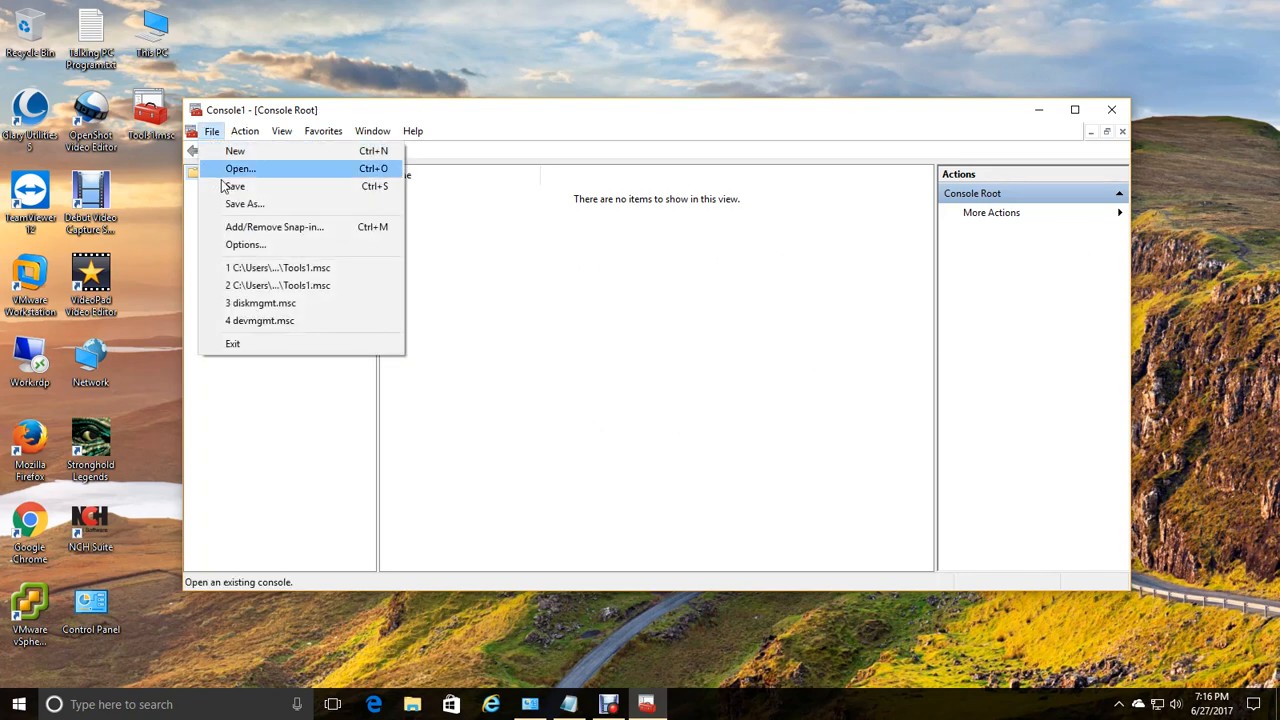
click(274, 226)
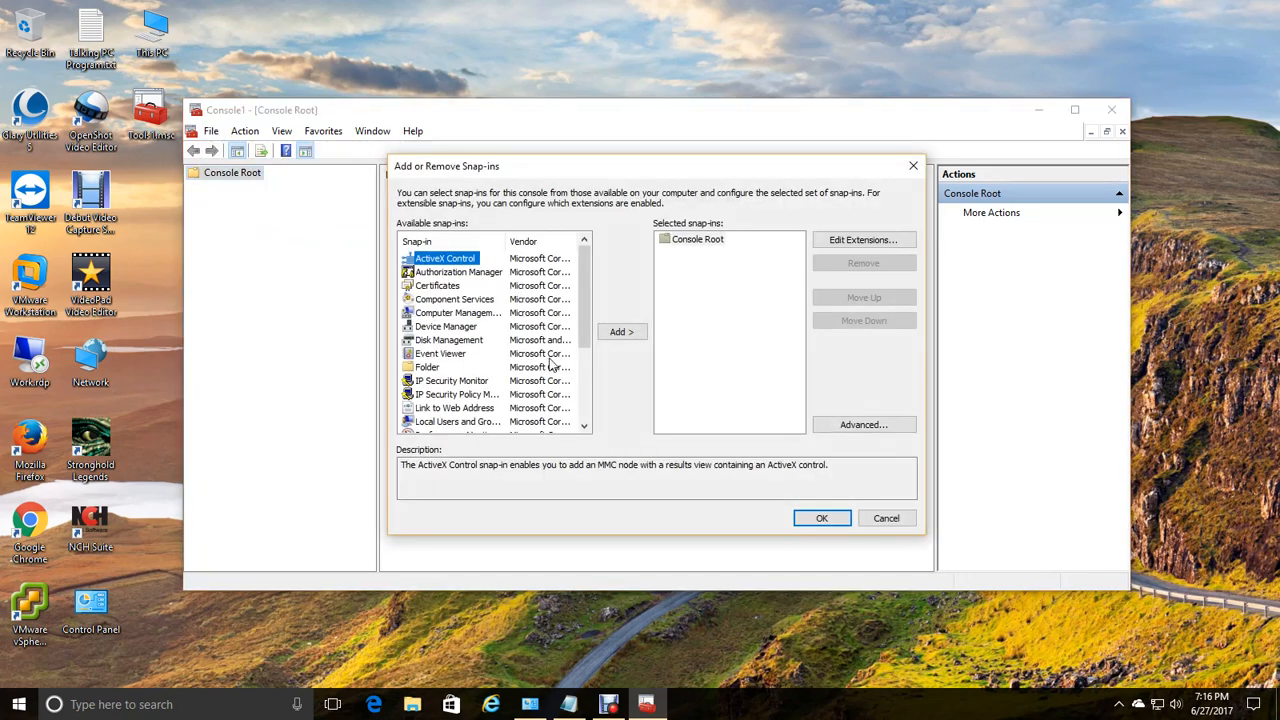
scroll(down, 3)
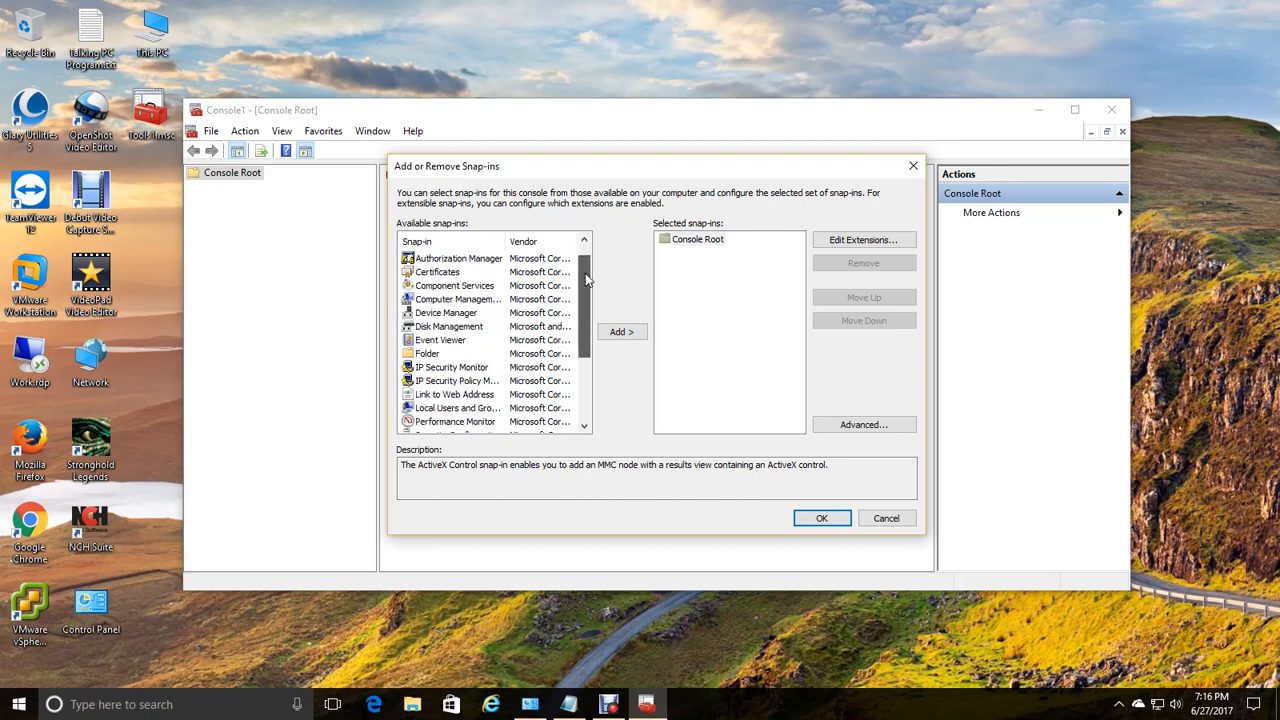
click(620, 332)
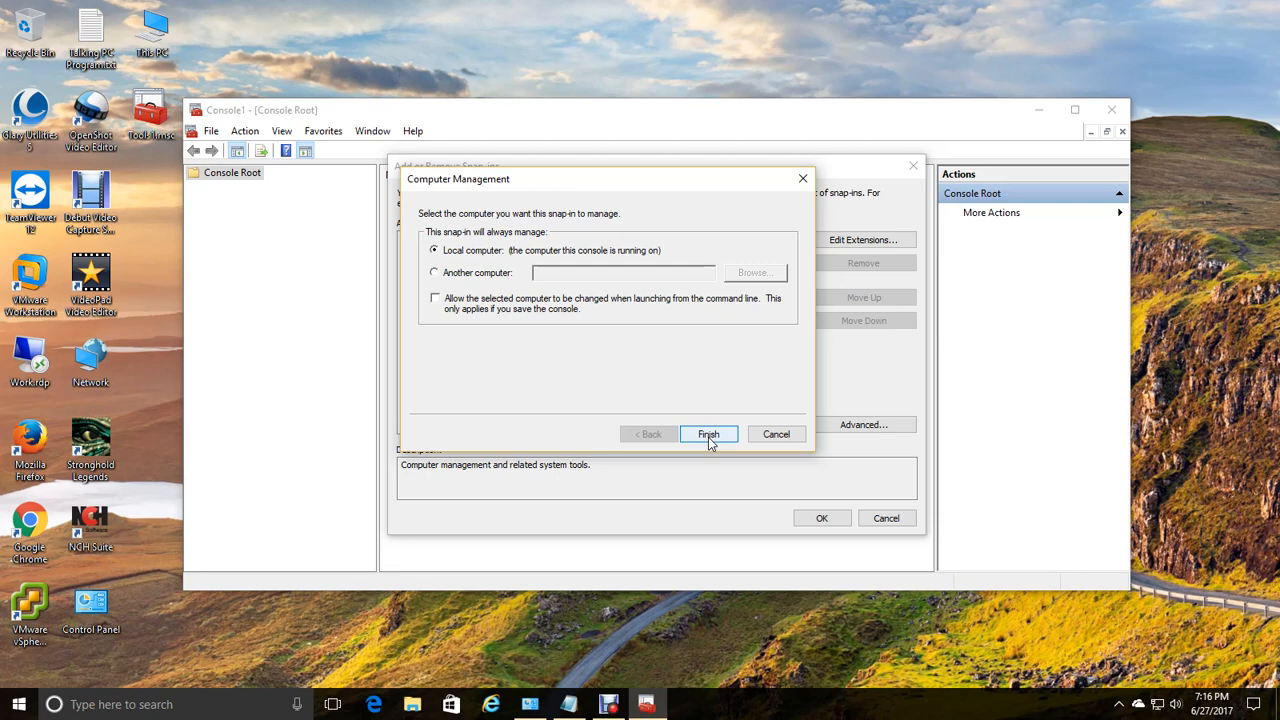
click(708, 434)
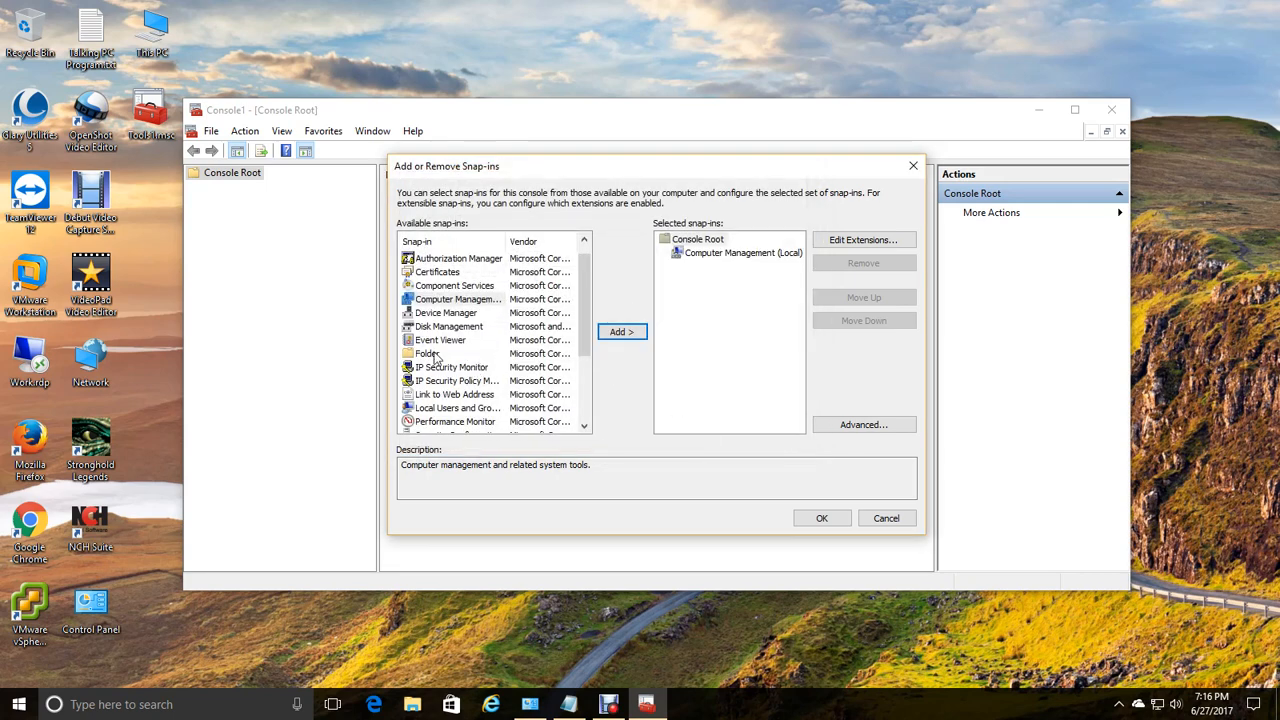
Add the Event Viewer snap-in targeting the local computer.
click(440, 340)
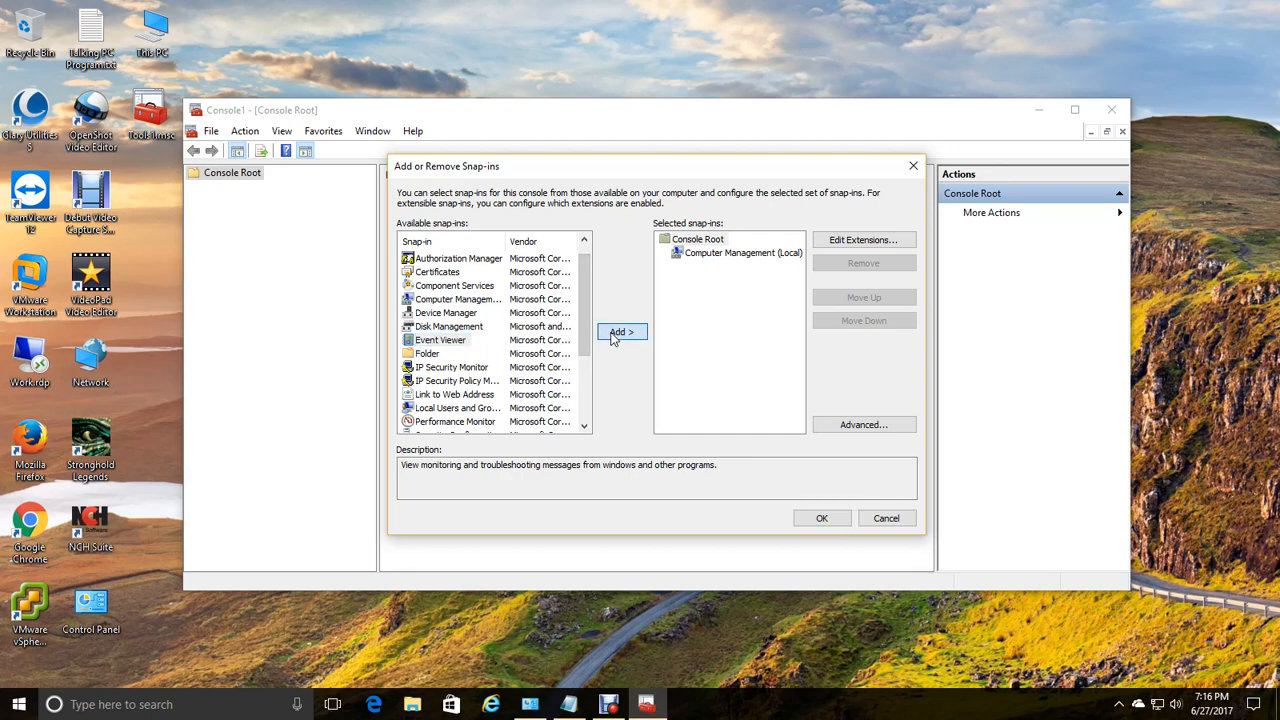
click(620, 332)
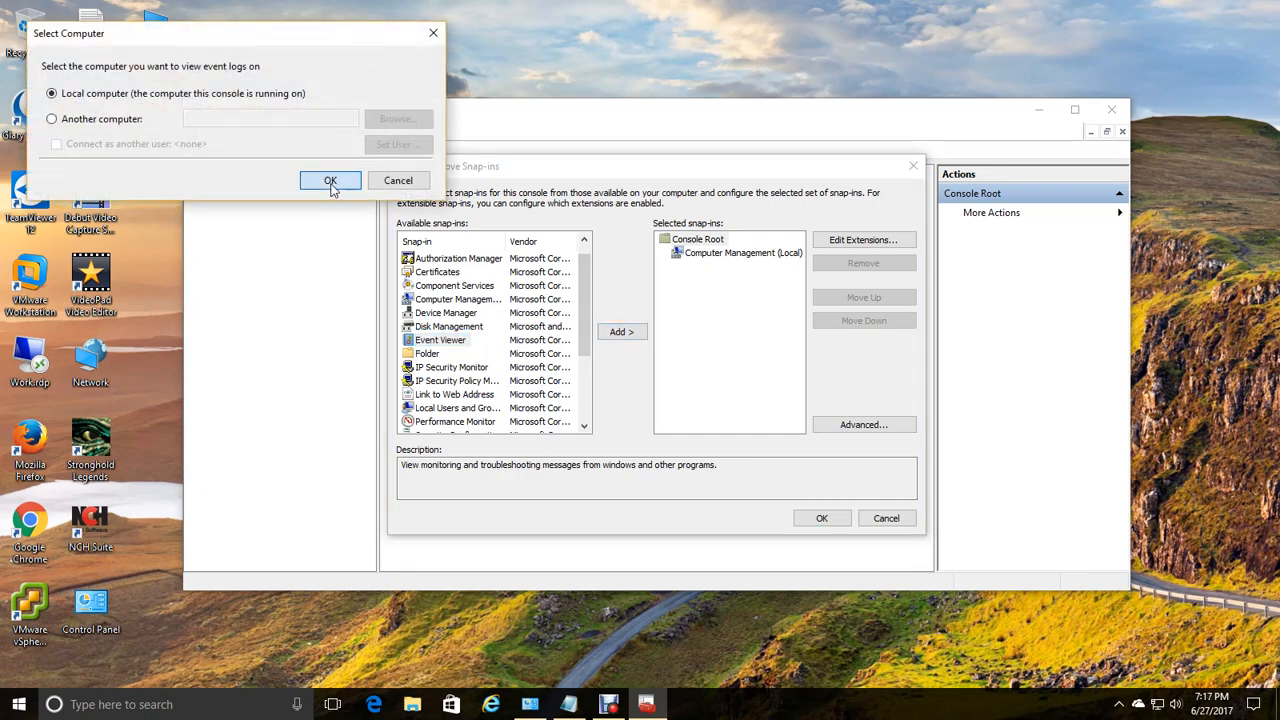
click(330, 180)
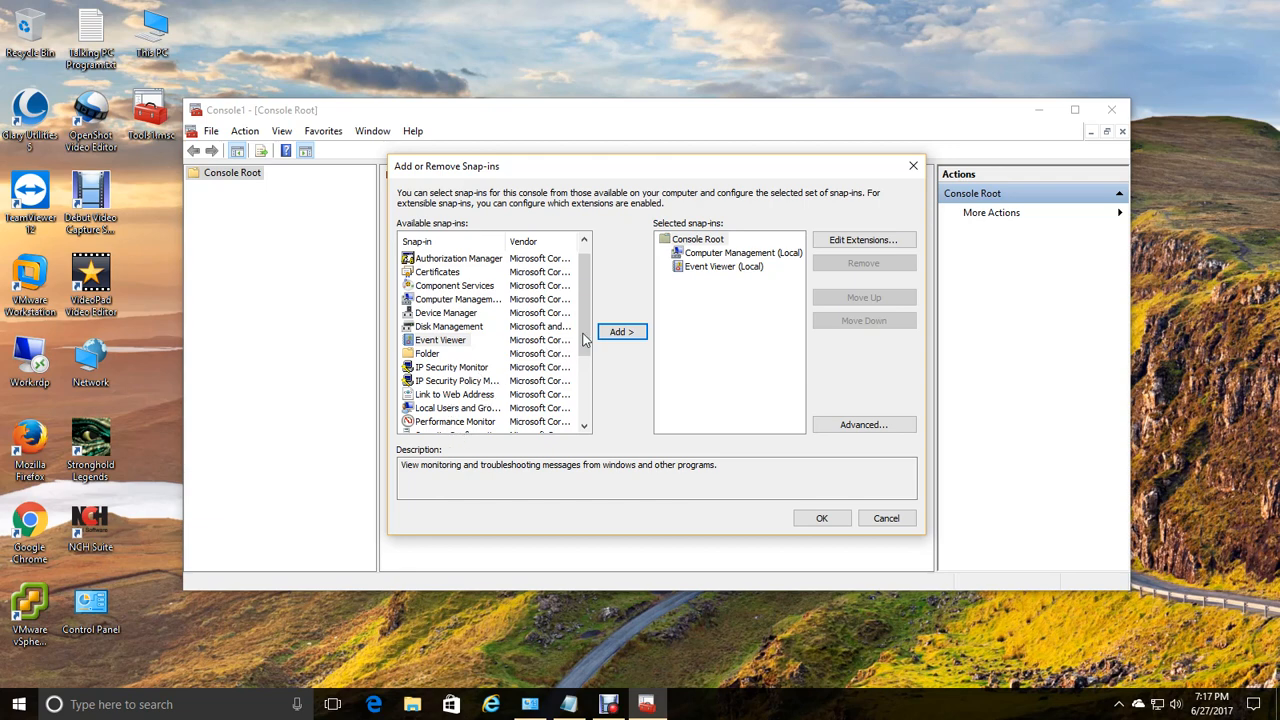
scroll(down, 3)
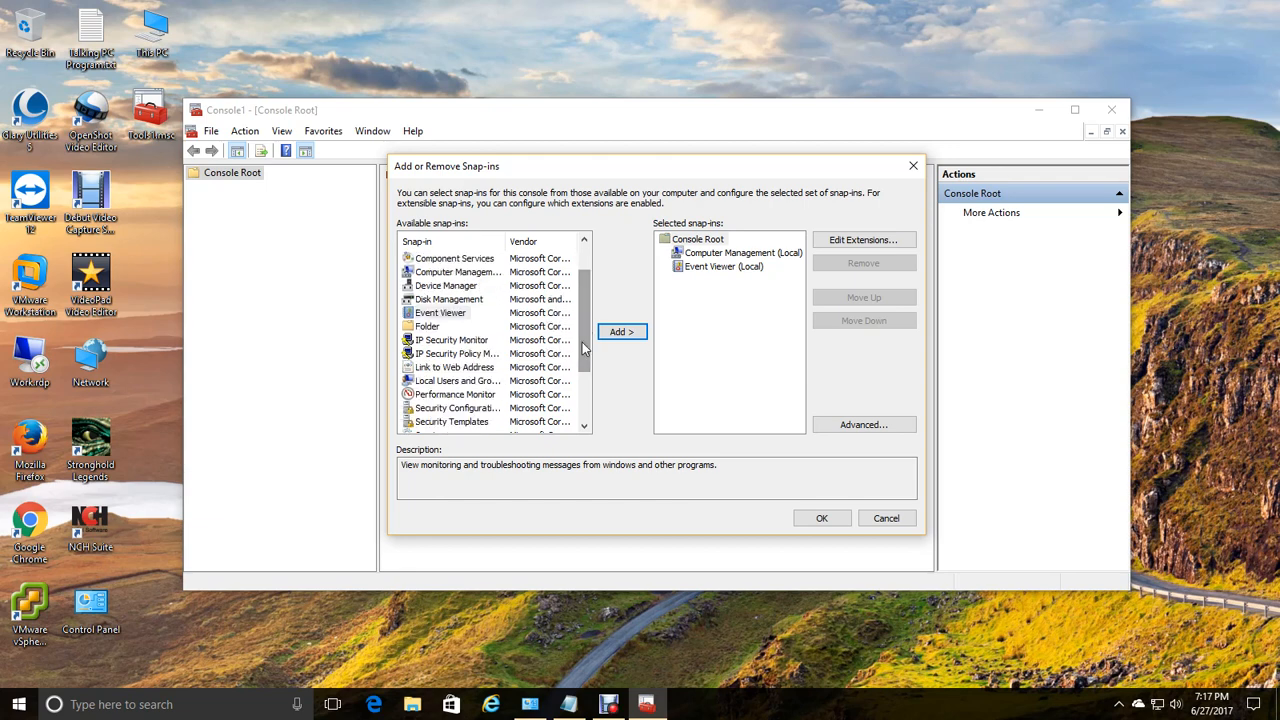
click(456, 380)
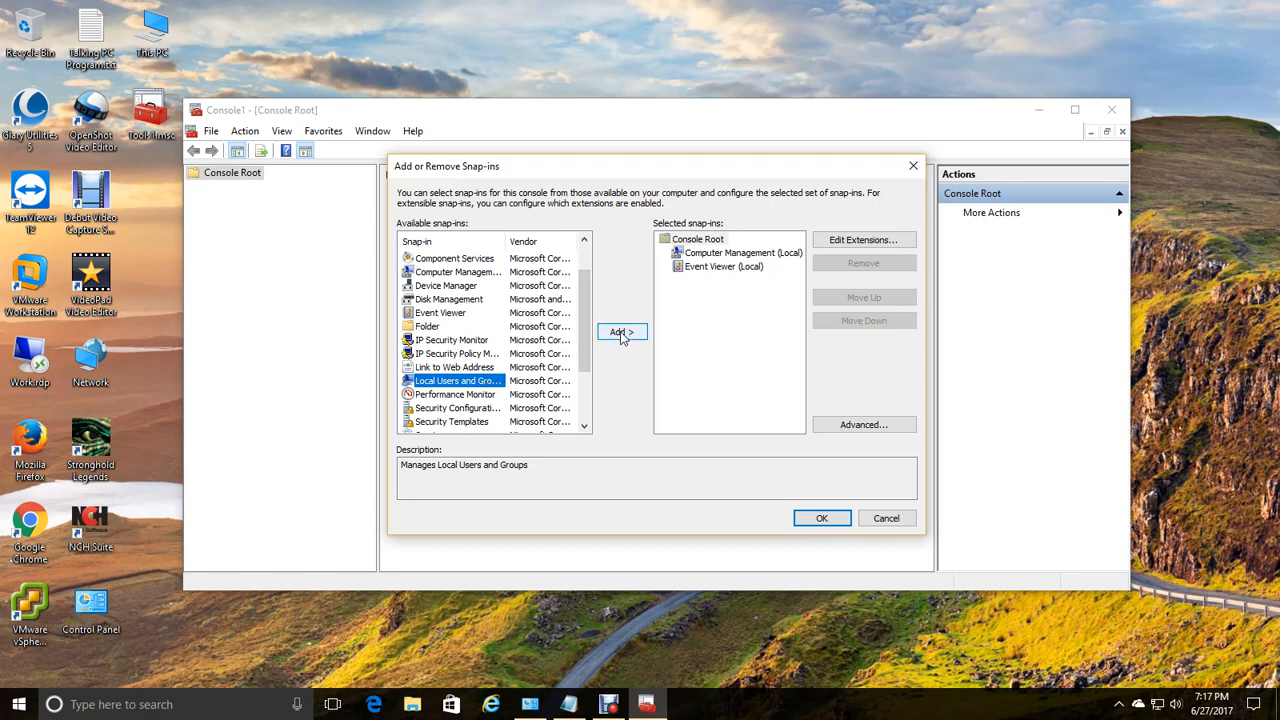
click(620, 332)
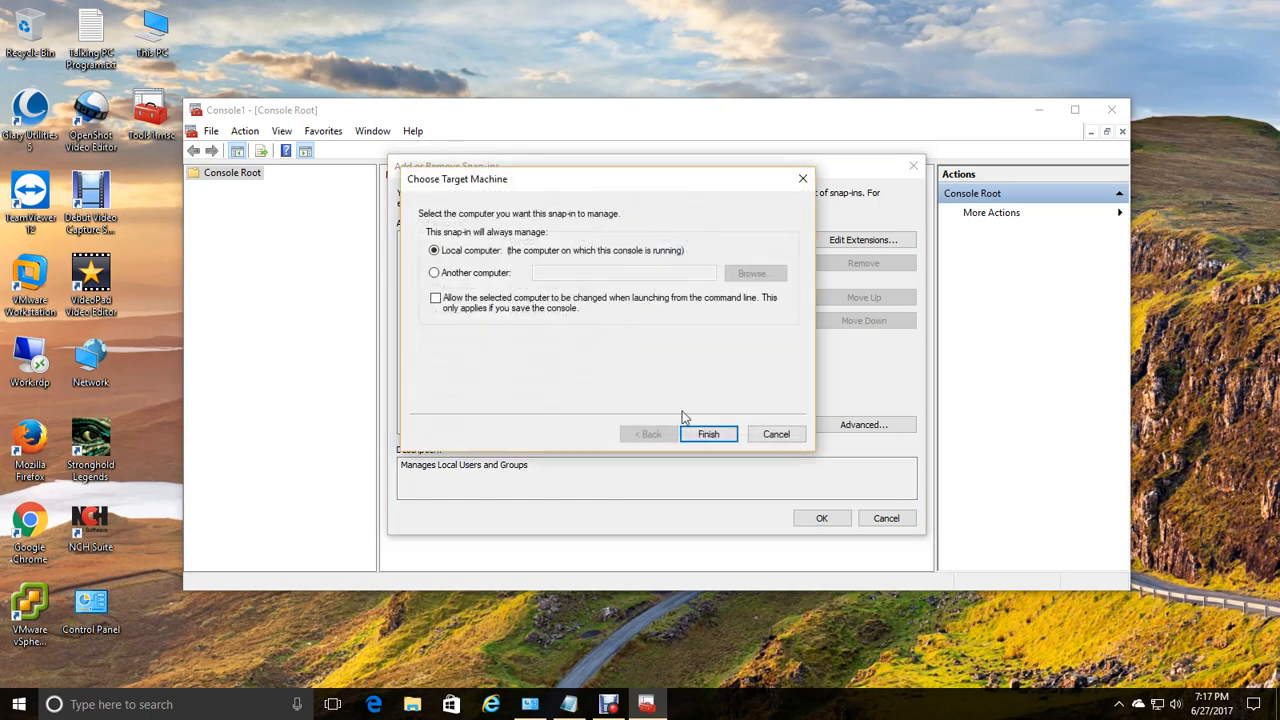
click(708, 432)
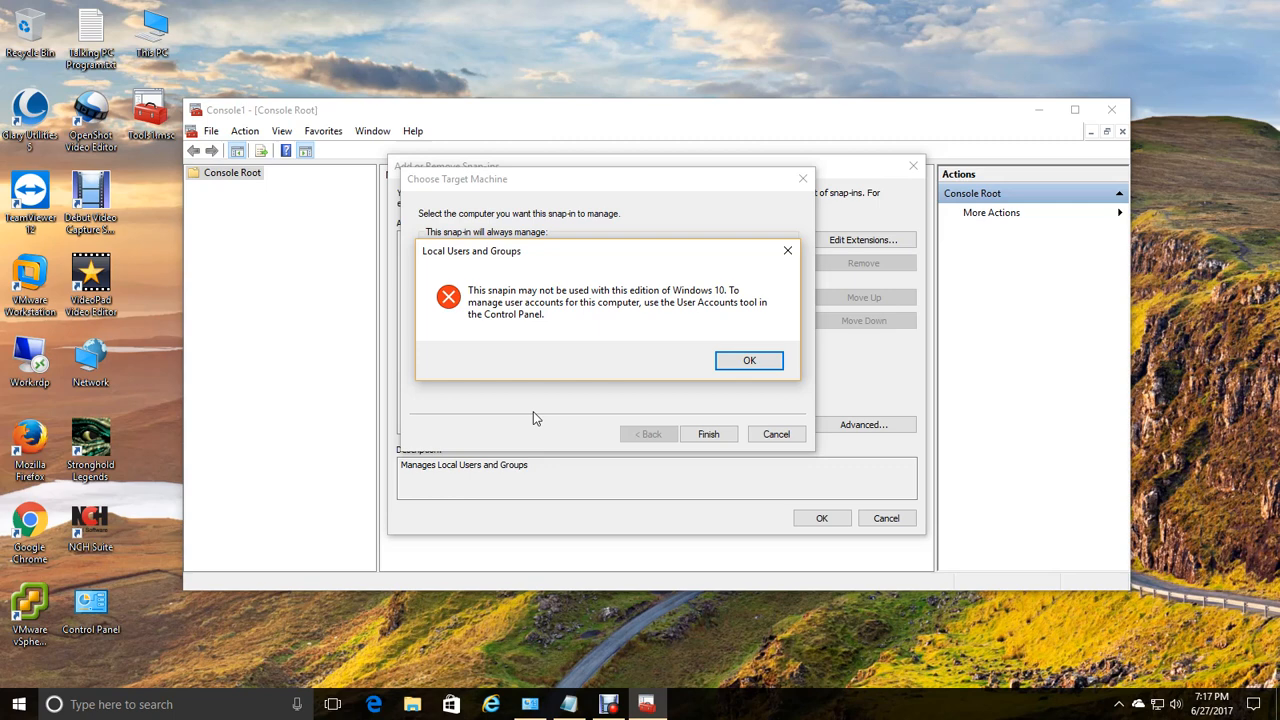
mouse_move(552, 412)
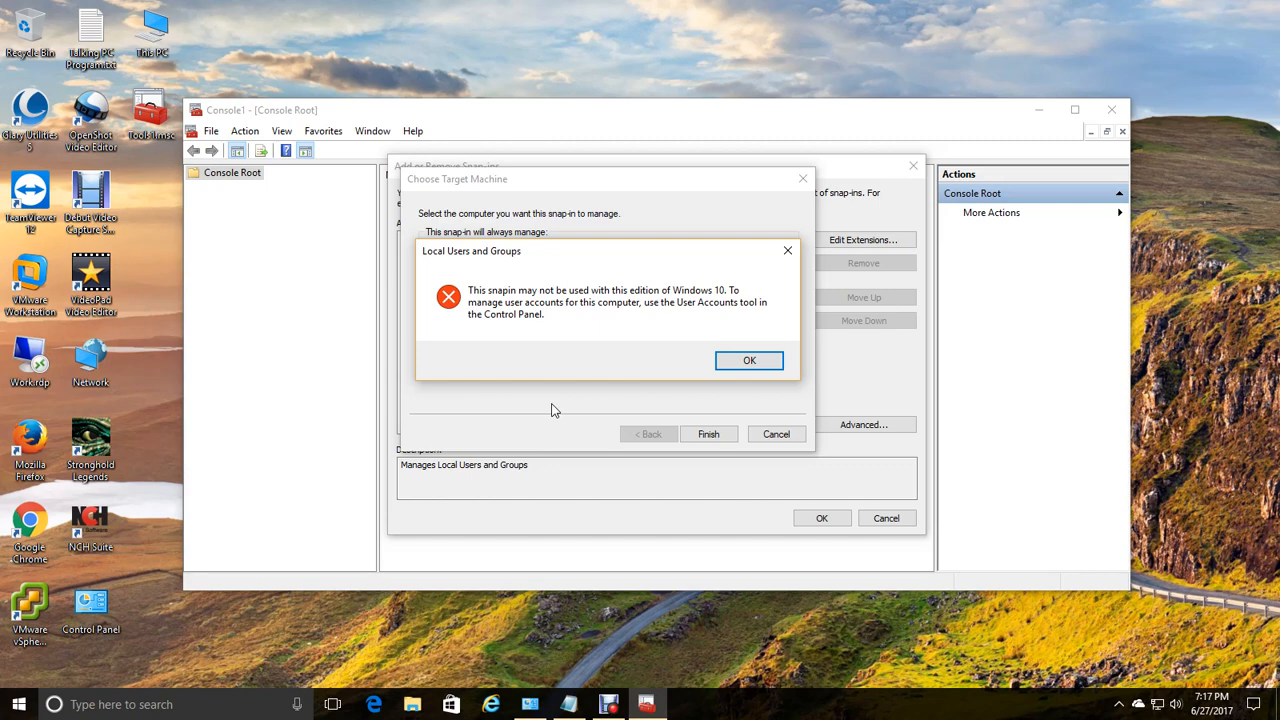
mouse_move(810, 370)
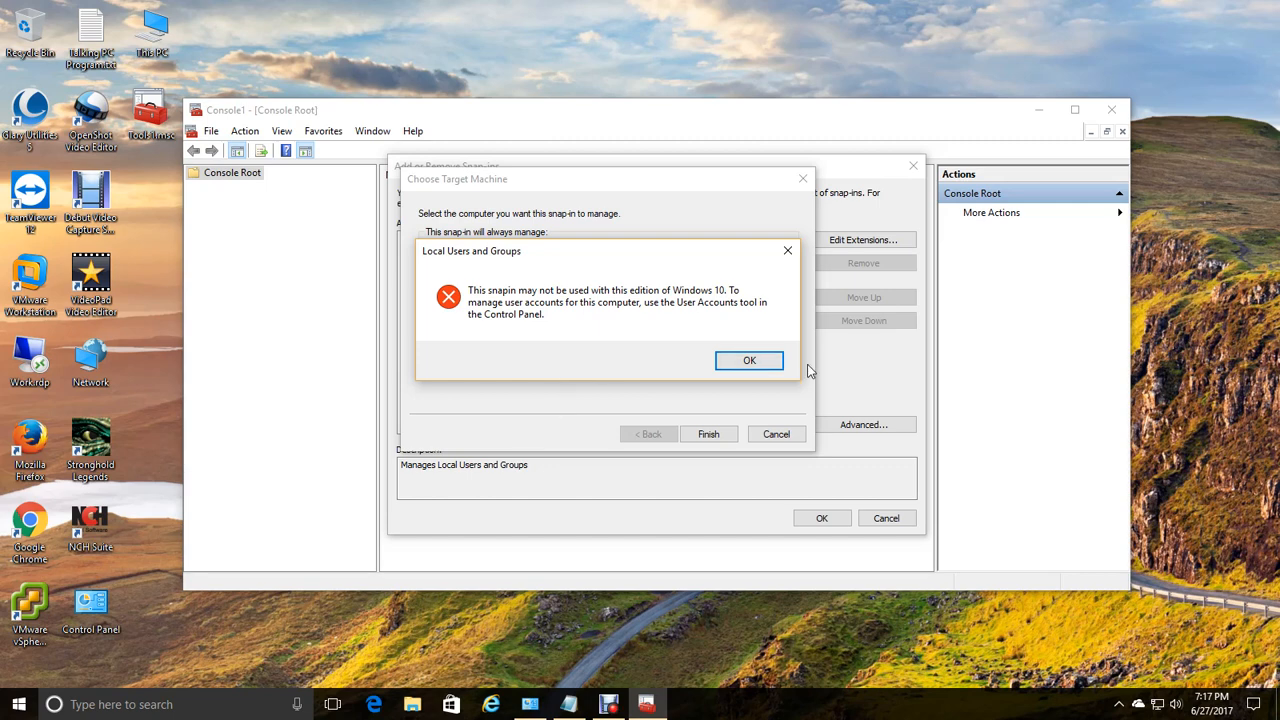
click(748, 360)
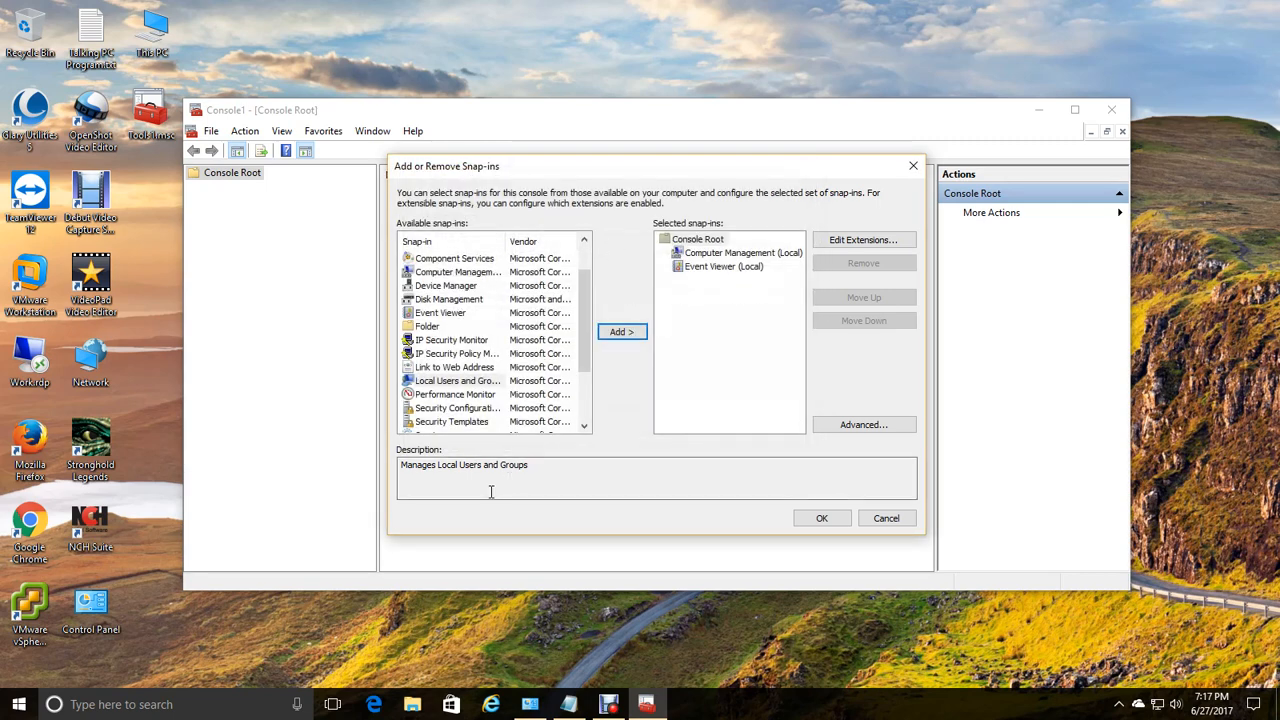
Add the Services snap-in for the local computer and apply all three snap-ins to Console Root.
scroll(down, 3)
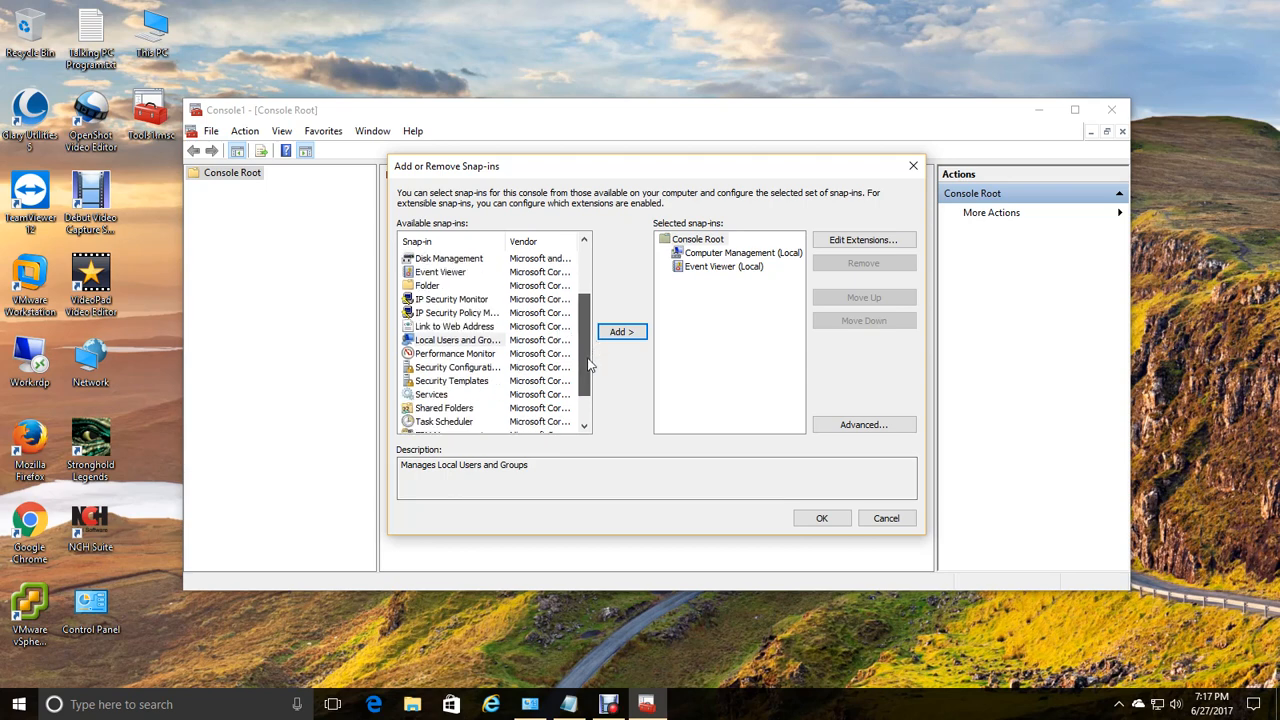
click(620, 332)
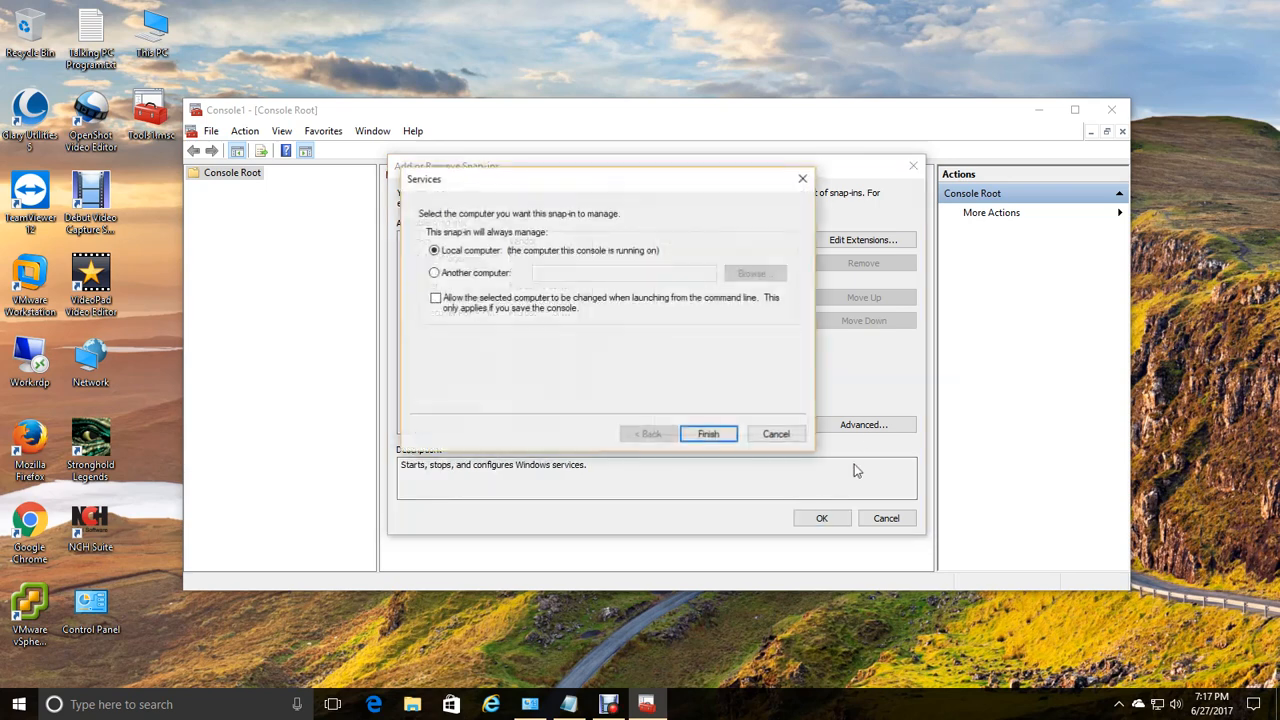
click(708, 432)
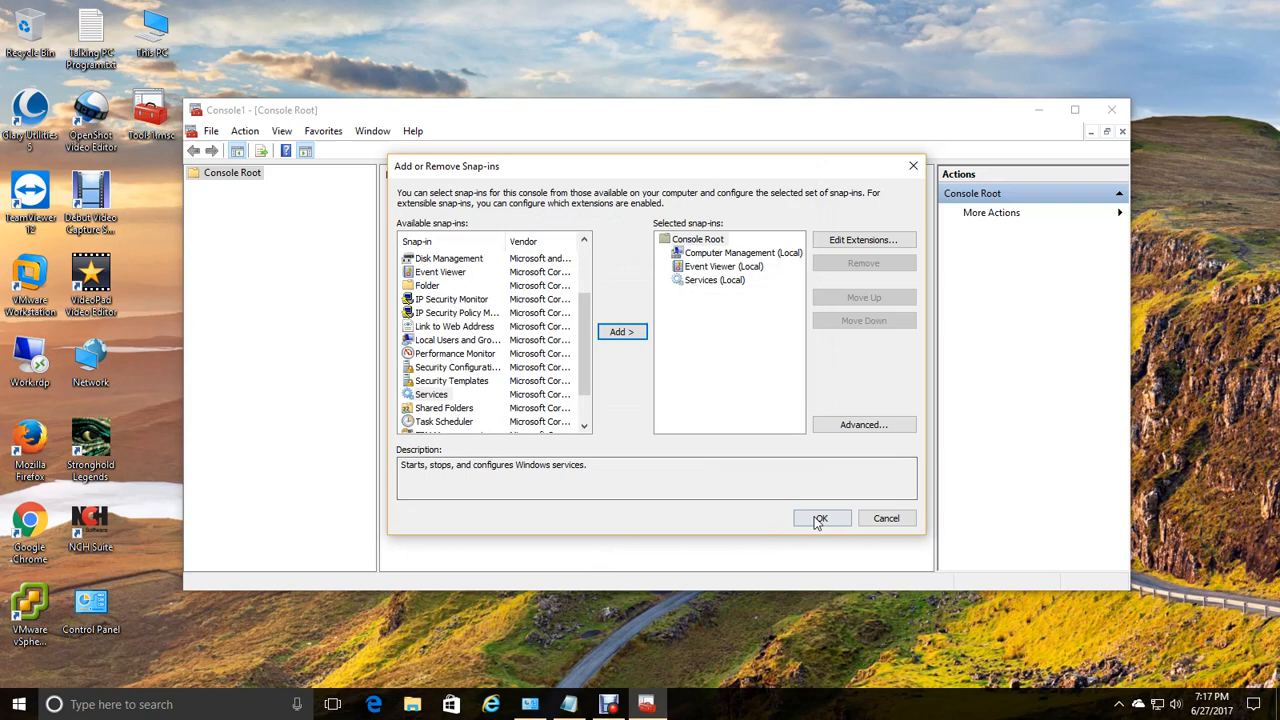
click(820, 518)
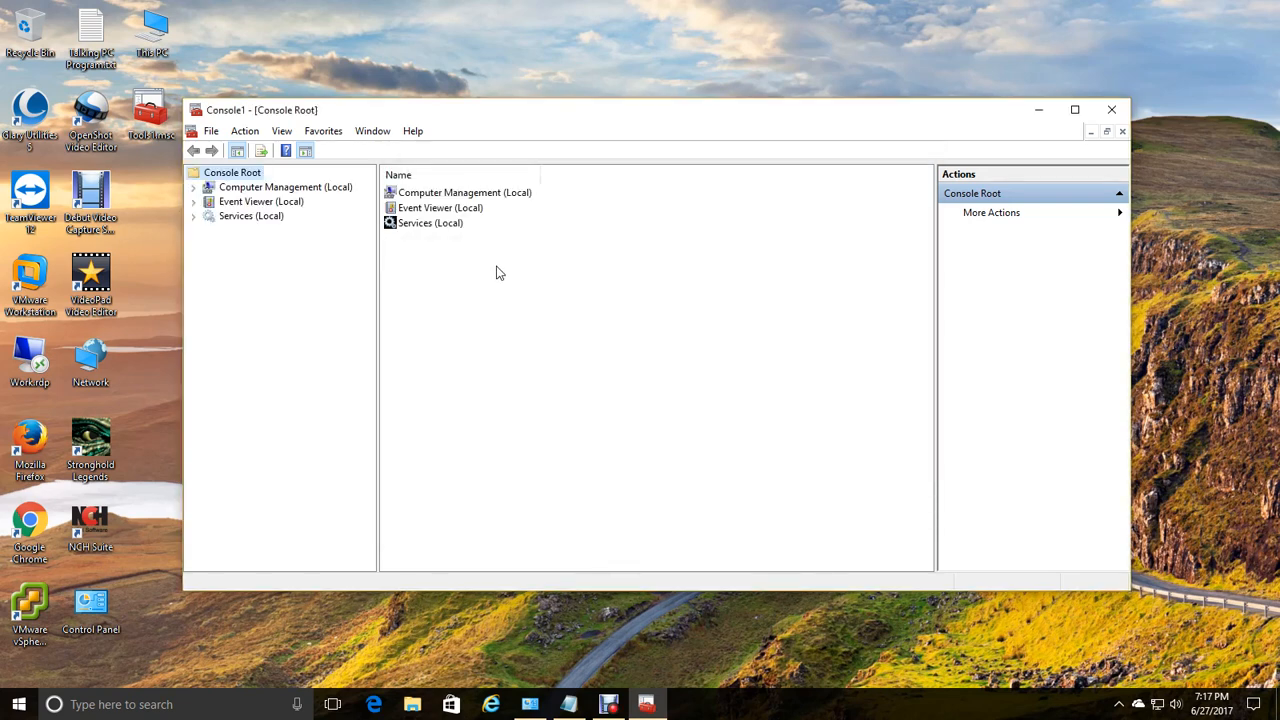
Expand Computer Management and Event Viewer's Windows Logs to view the Application log's events.
click(192, 188)
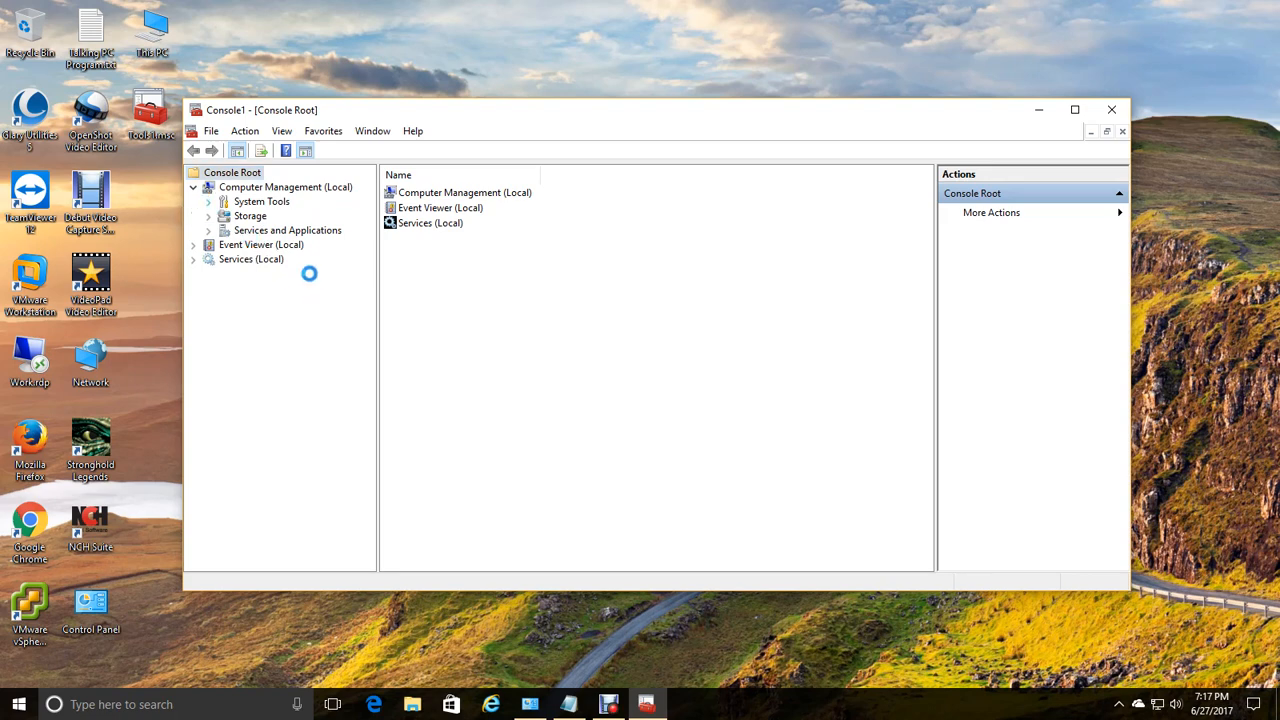
click(208, 200)
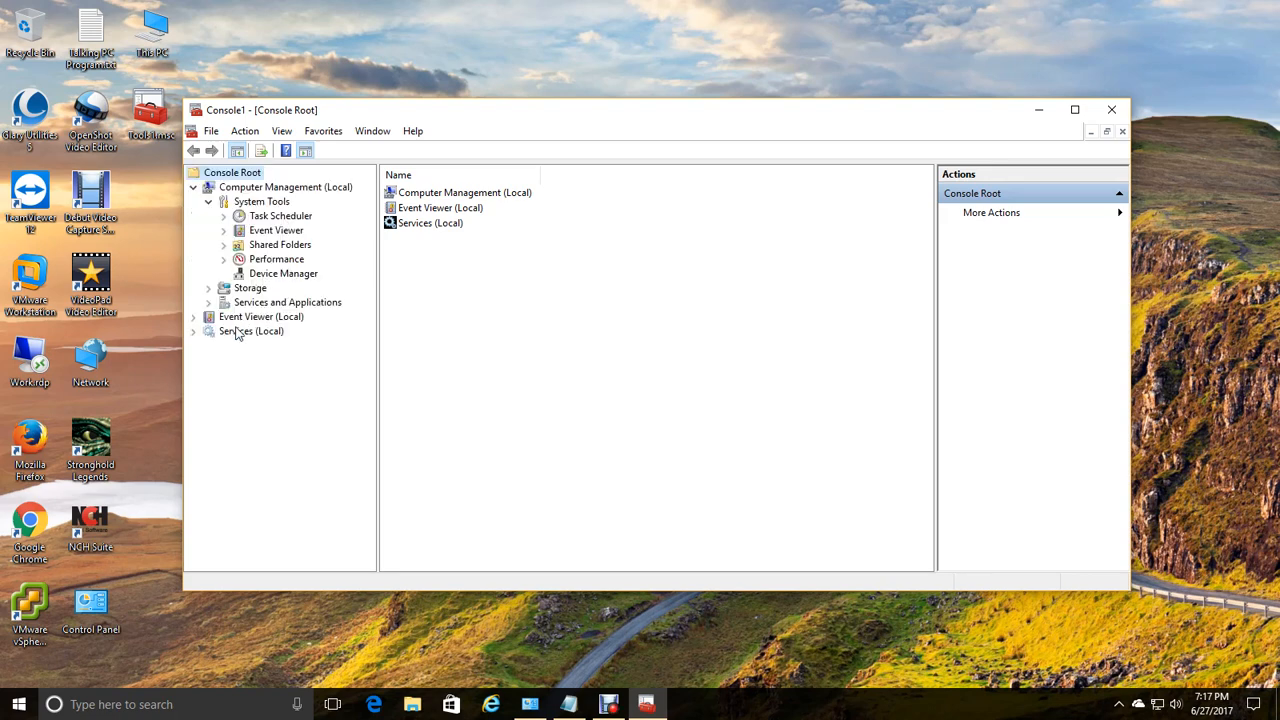
click(260, 316)
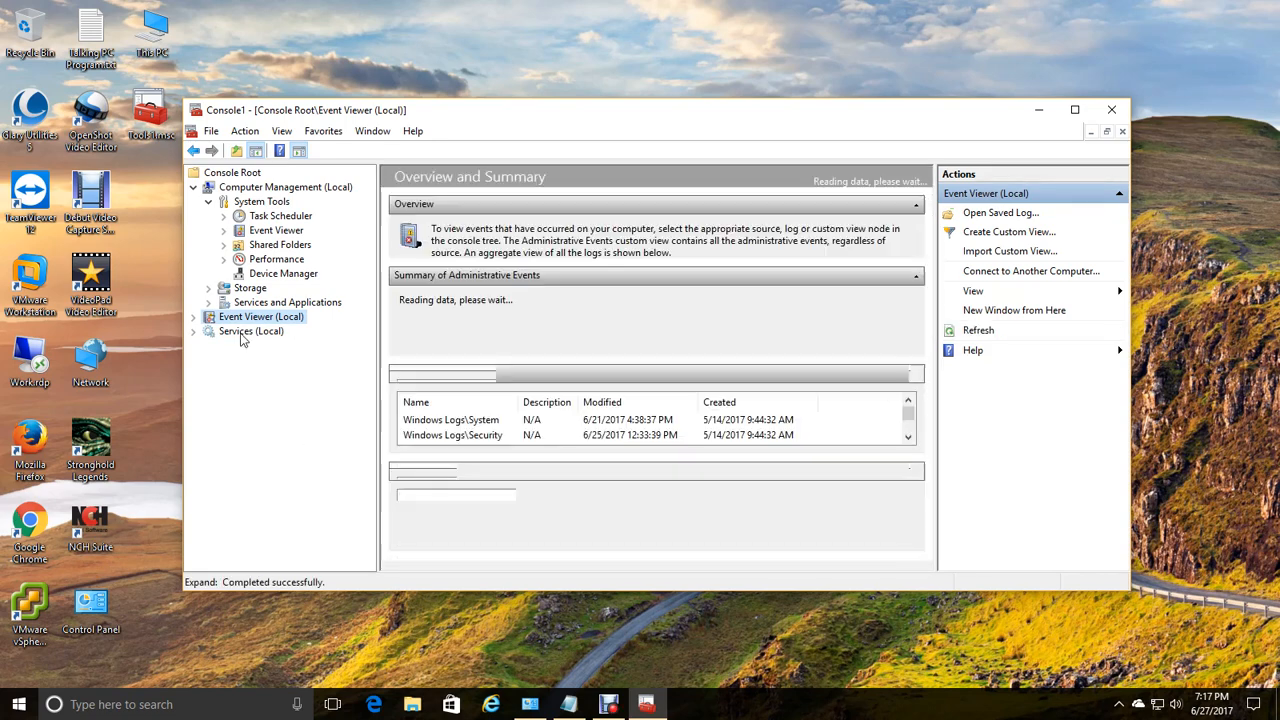
click(192, 316)
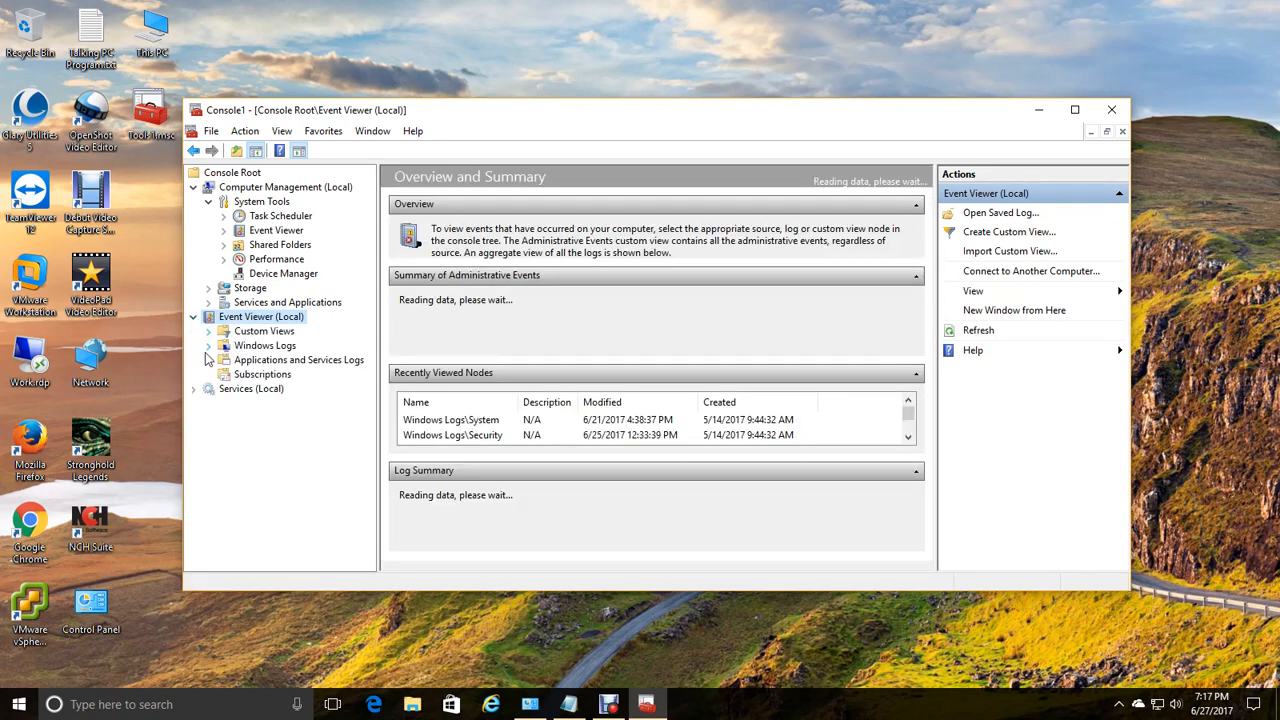
click(224, 344)
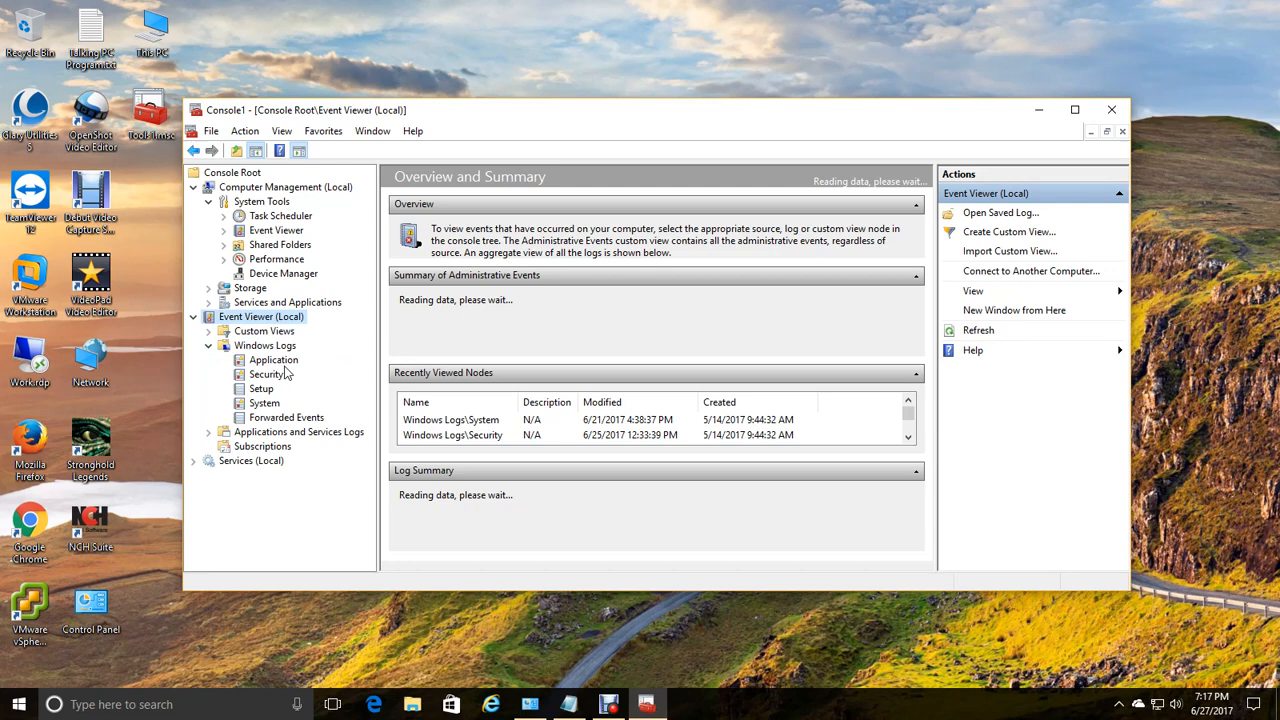
click(272, 360)
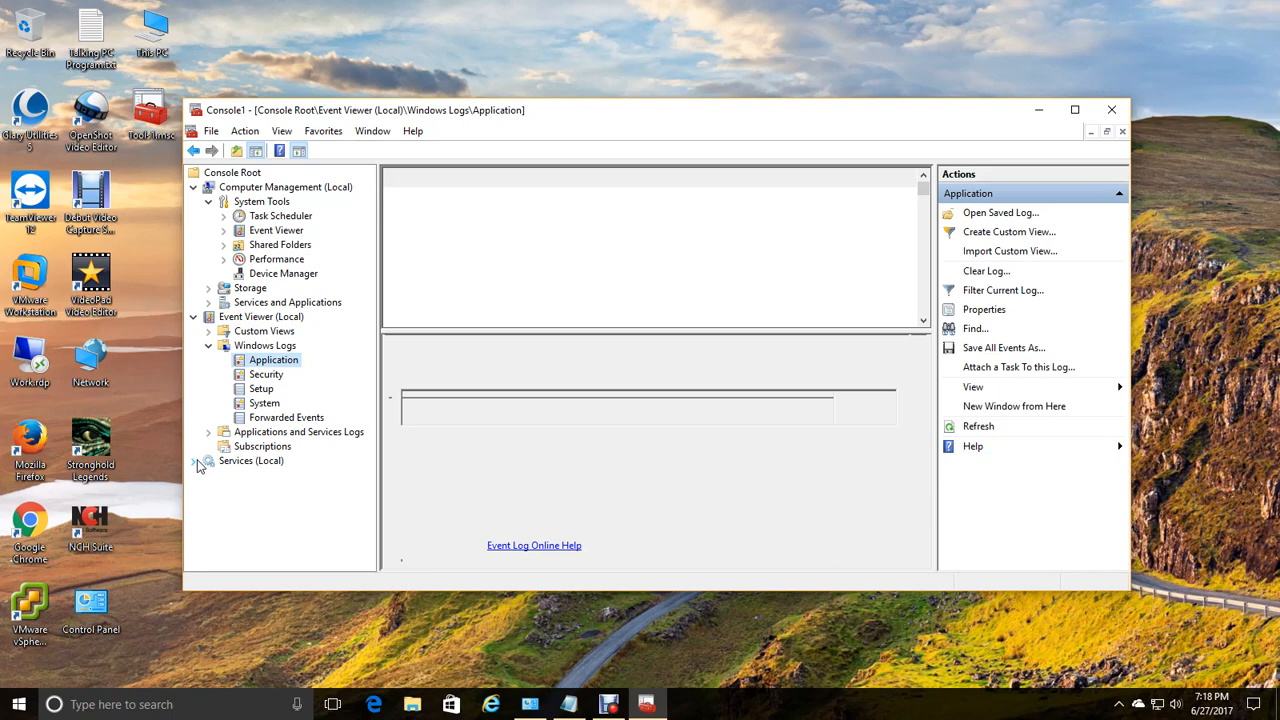
click(272, 360)
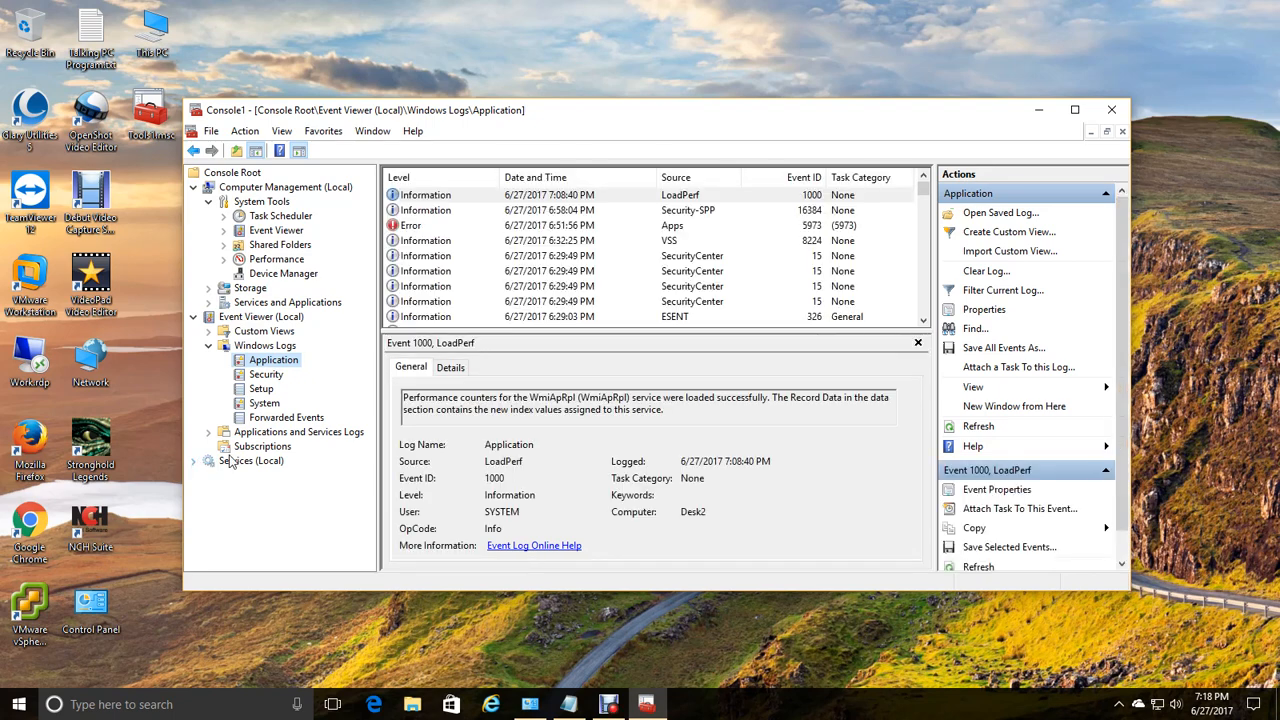
Select the Services (Local) snap-in in the console tree.
click(252, 460)
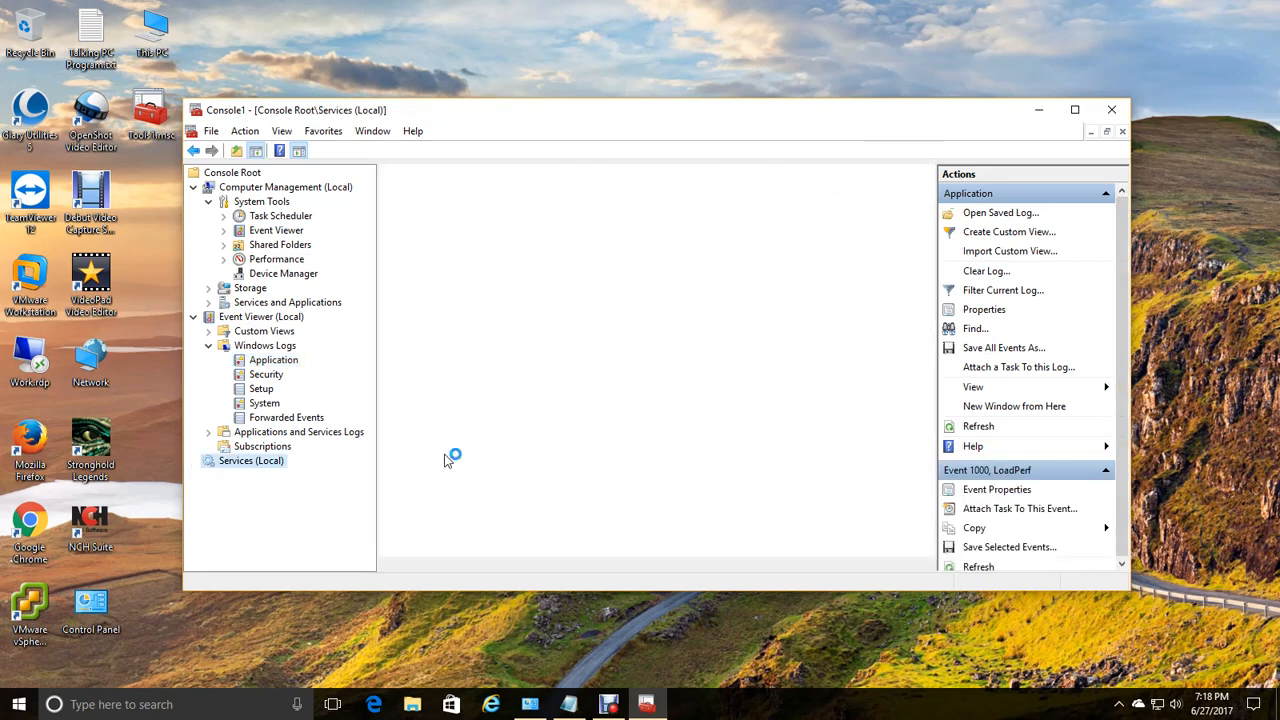
Load the Services (Local) list showing descriptions, status and startup types.
click(252, 460)
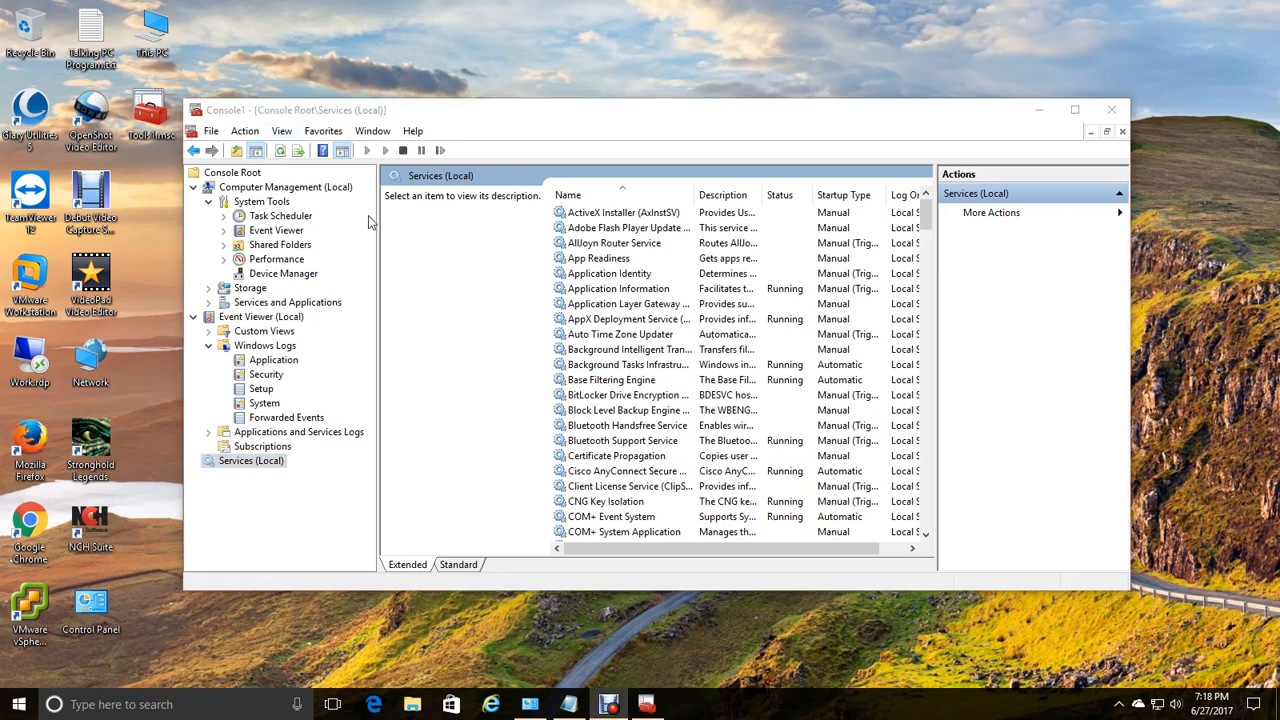
mouse_move(1112, 108)
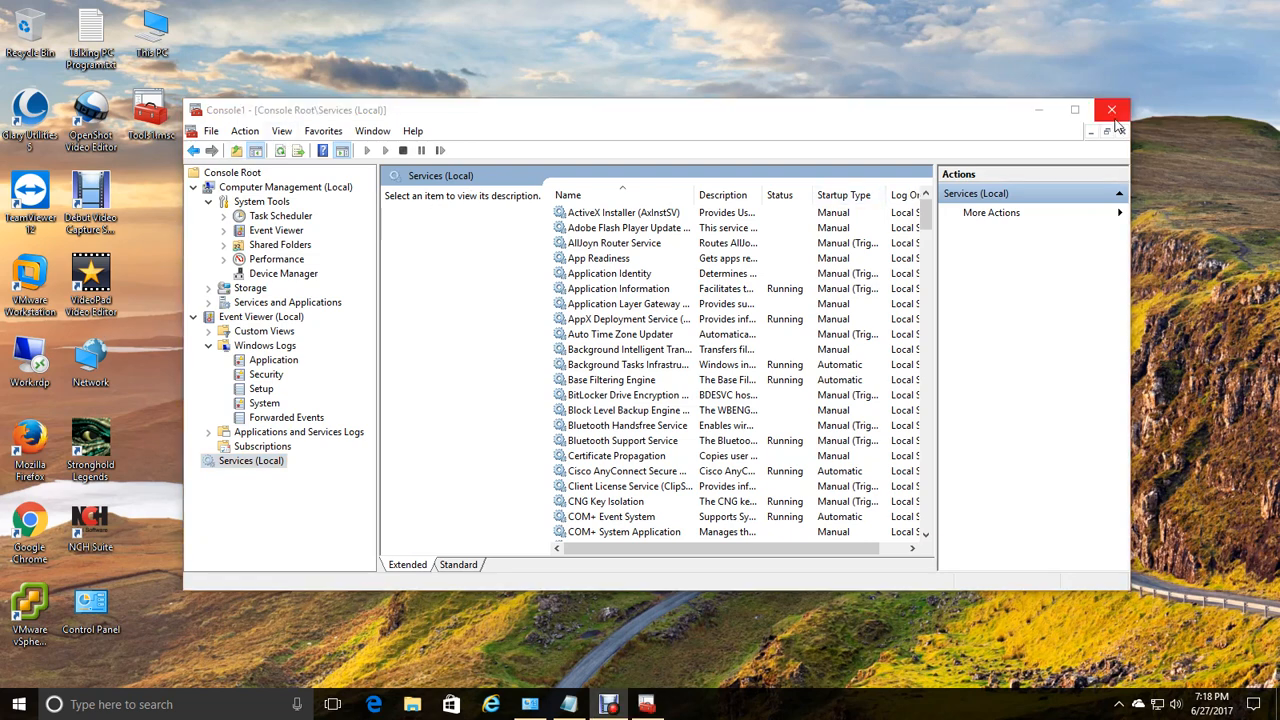
Close Console1 and choose No to discard its settings.
click(1112, 108)
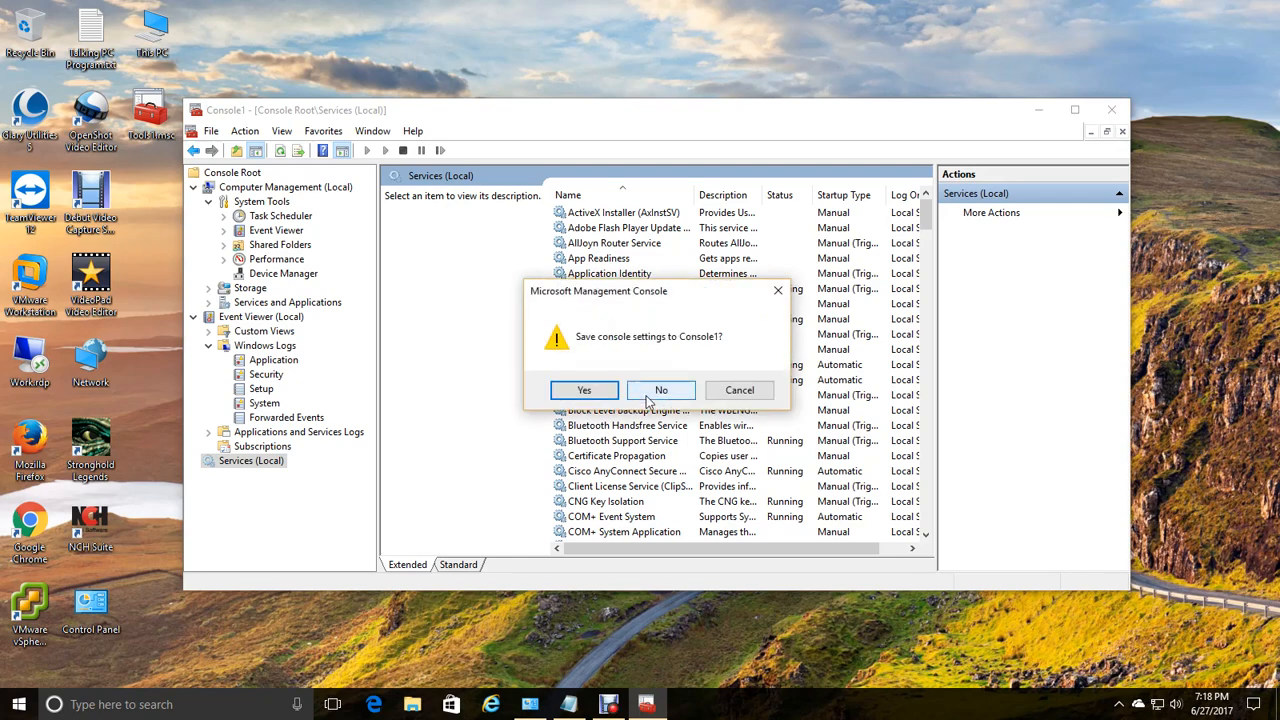
click(660, 390)
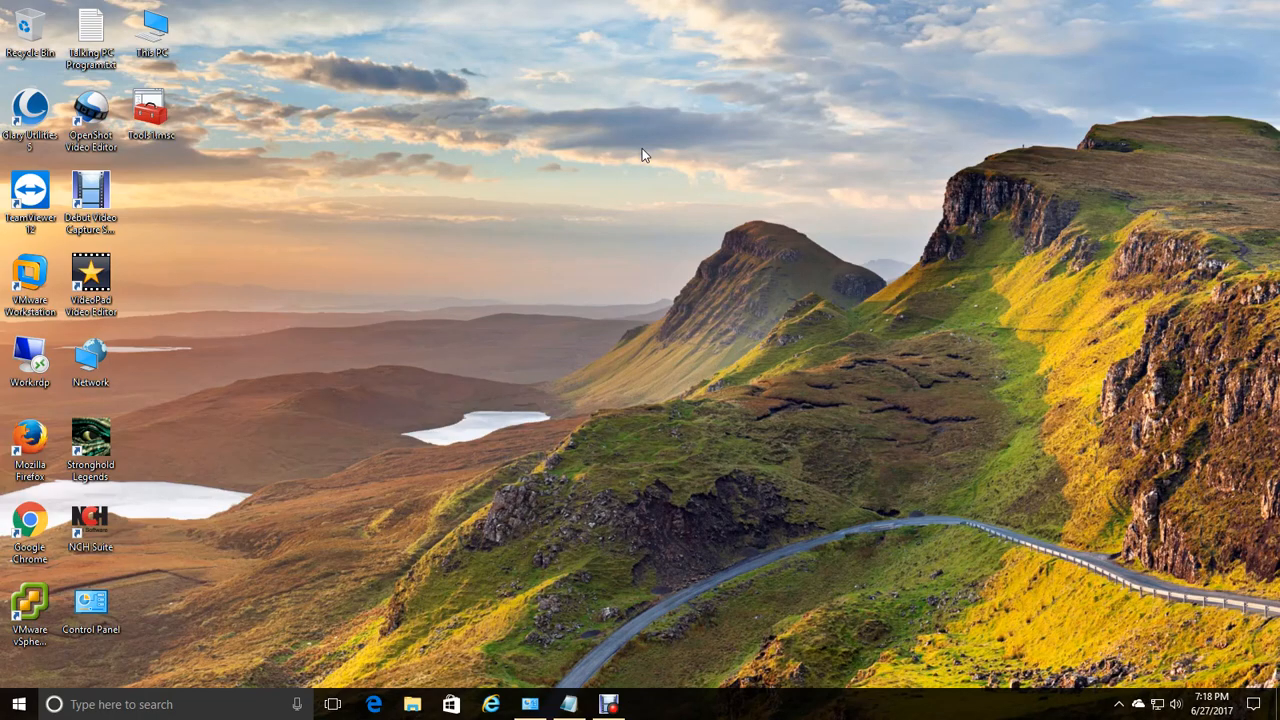
mouse_move(556, 268)
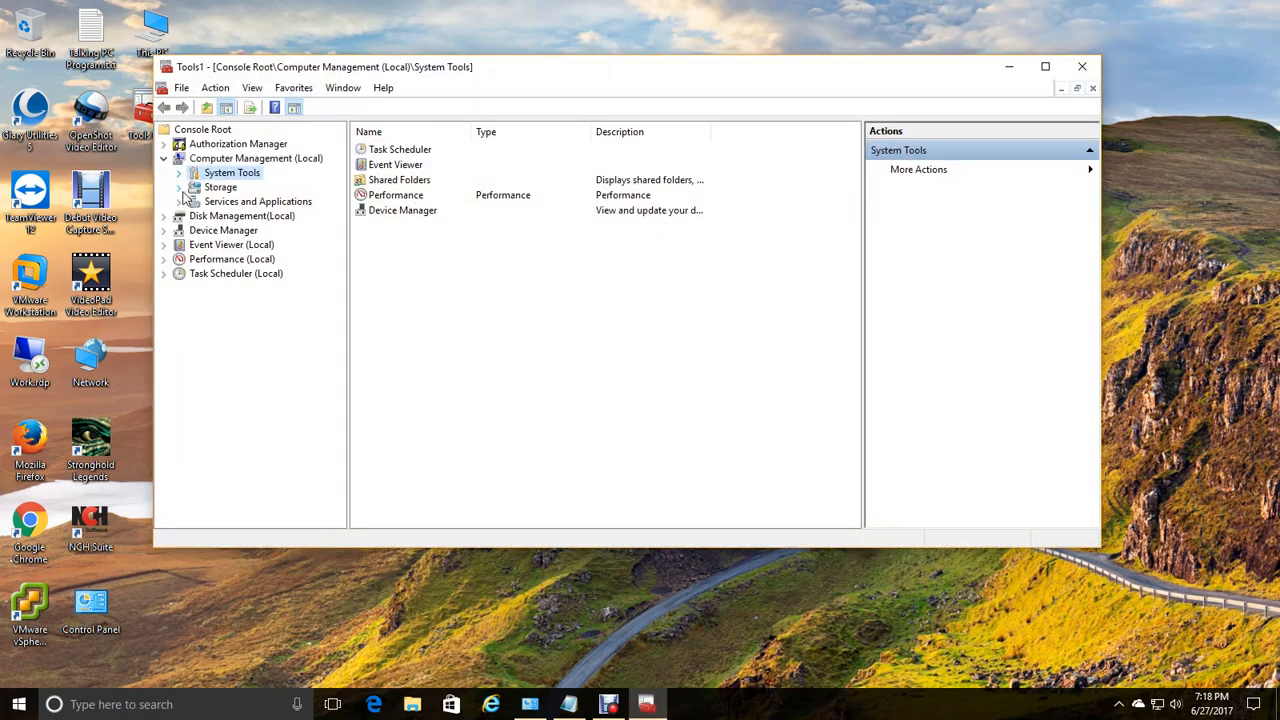
In the Tools1 console, view Disk Management (Local) with the disk's volumes and partitions.
click(256, 158)
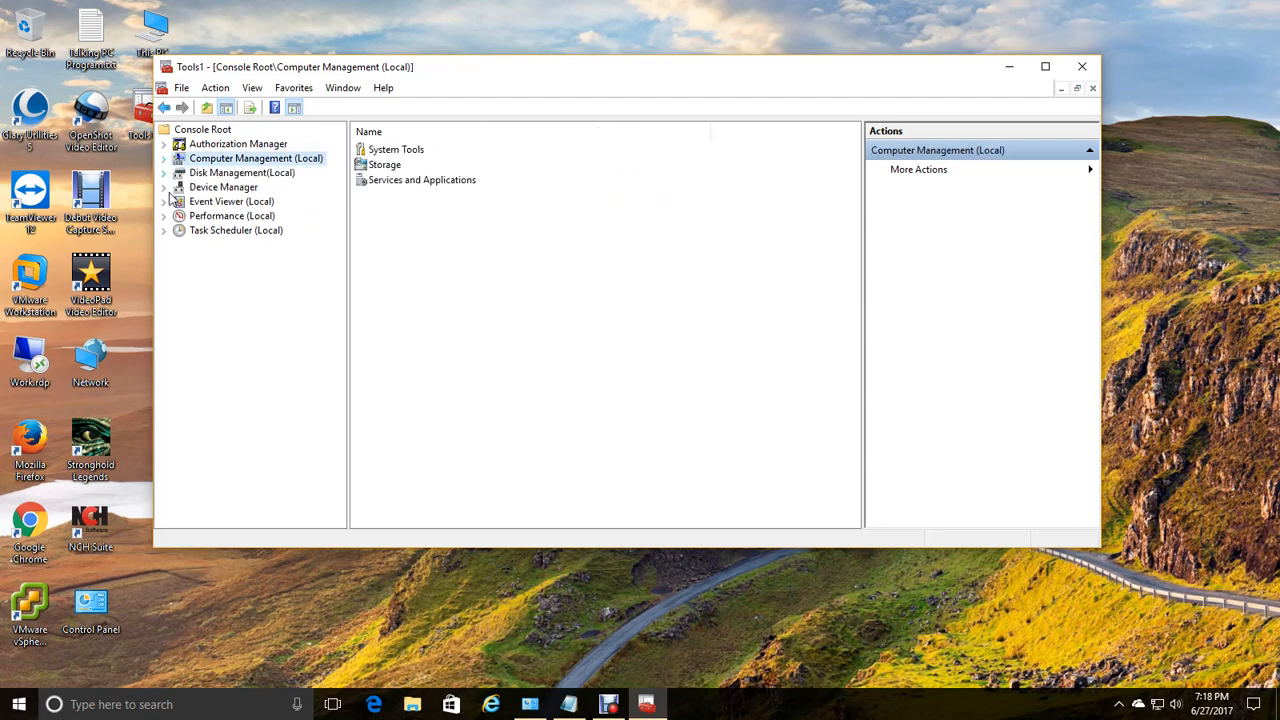
click(240, 172)
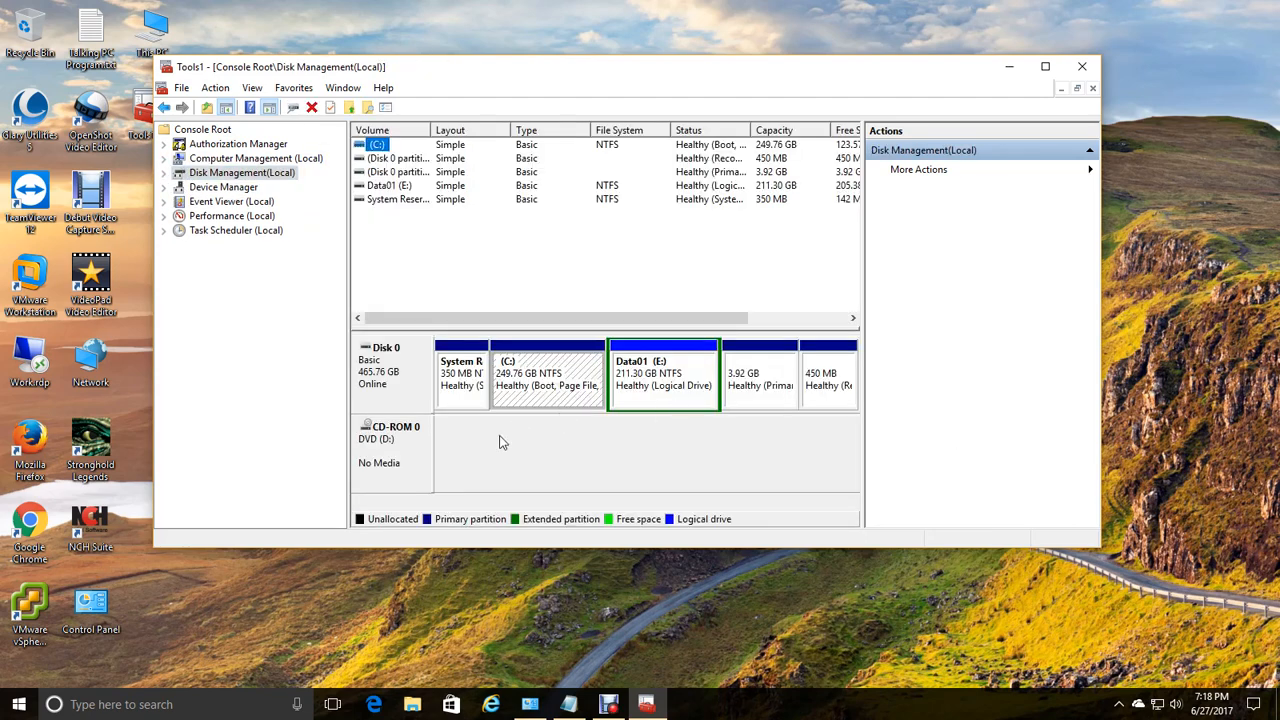
mouse_move(672, 400)
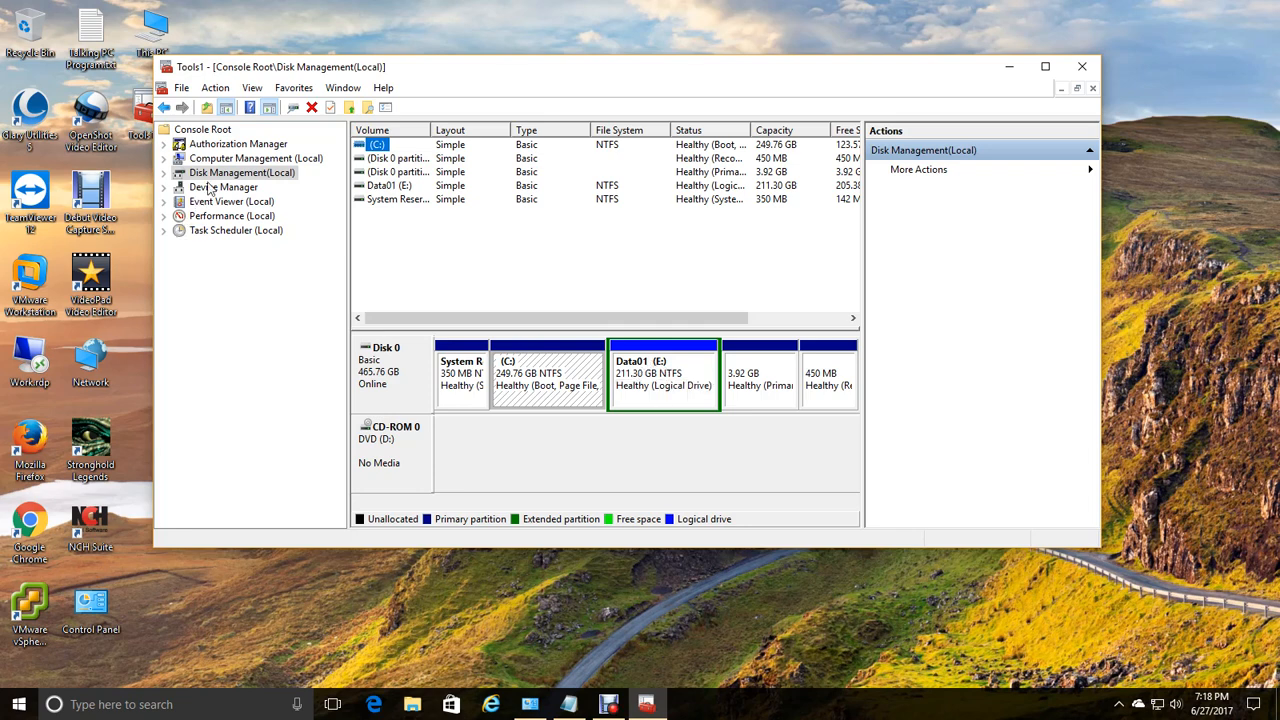
Browse Device Manager's hardware list with Network adapters collapsed, then select Event Viewer (Local).
click(224, 188)
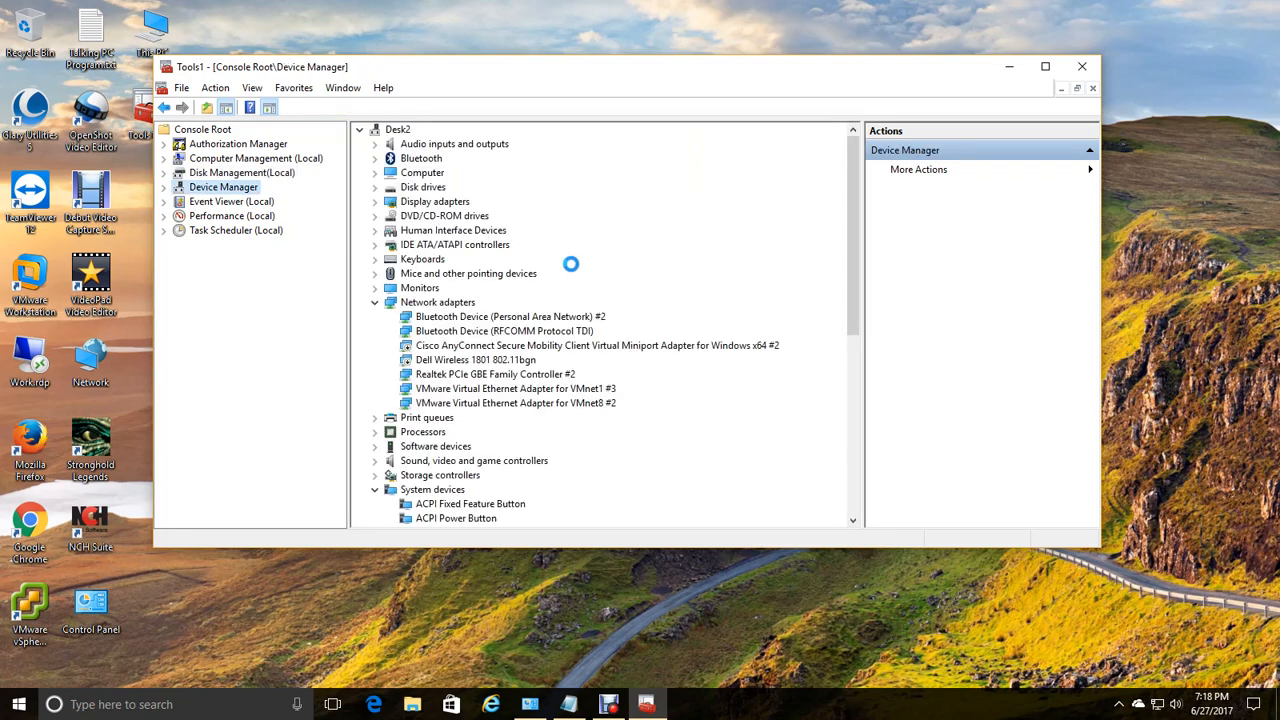
mouse_move(544, 310)
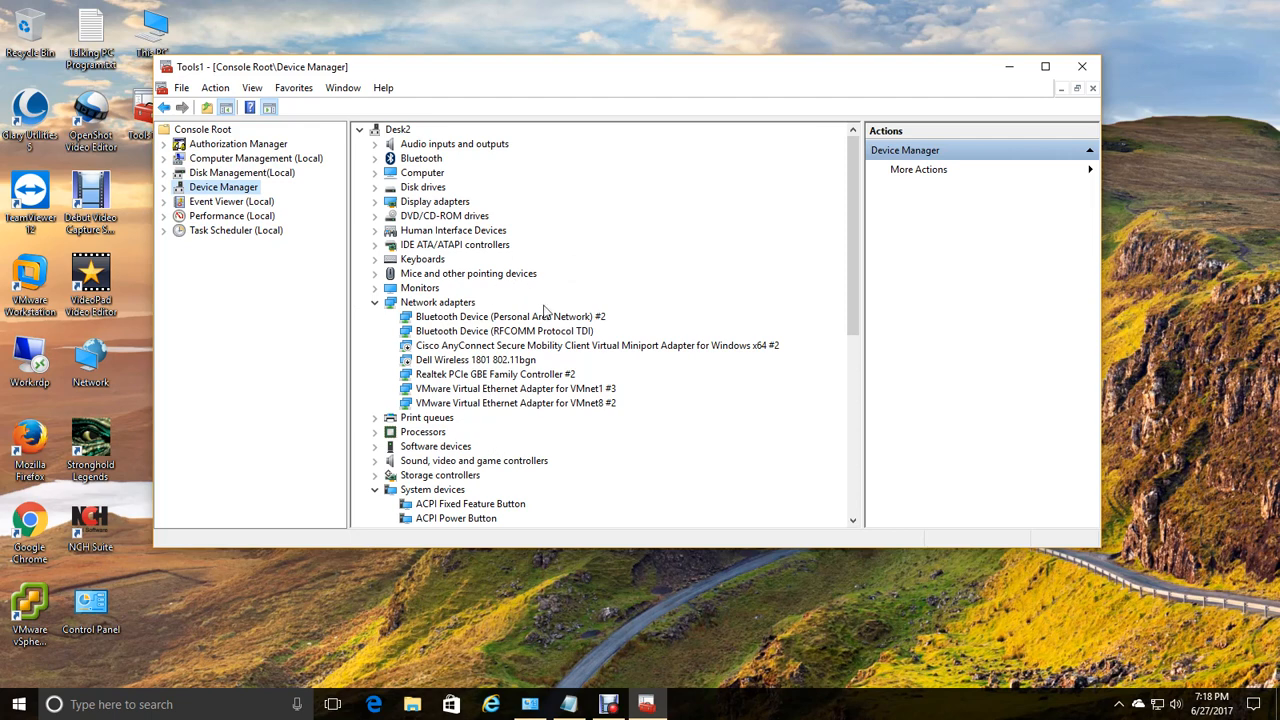
mouse_move(484, 380)
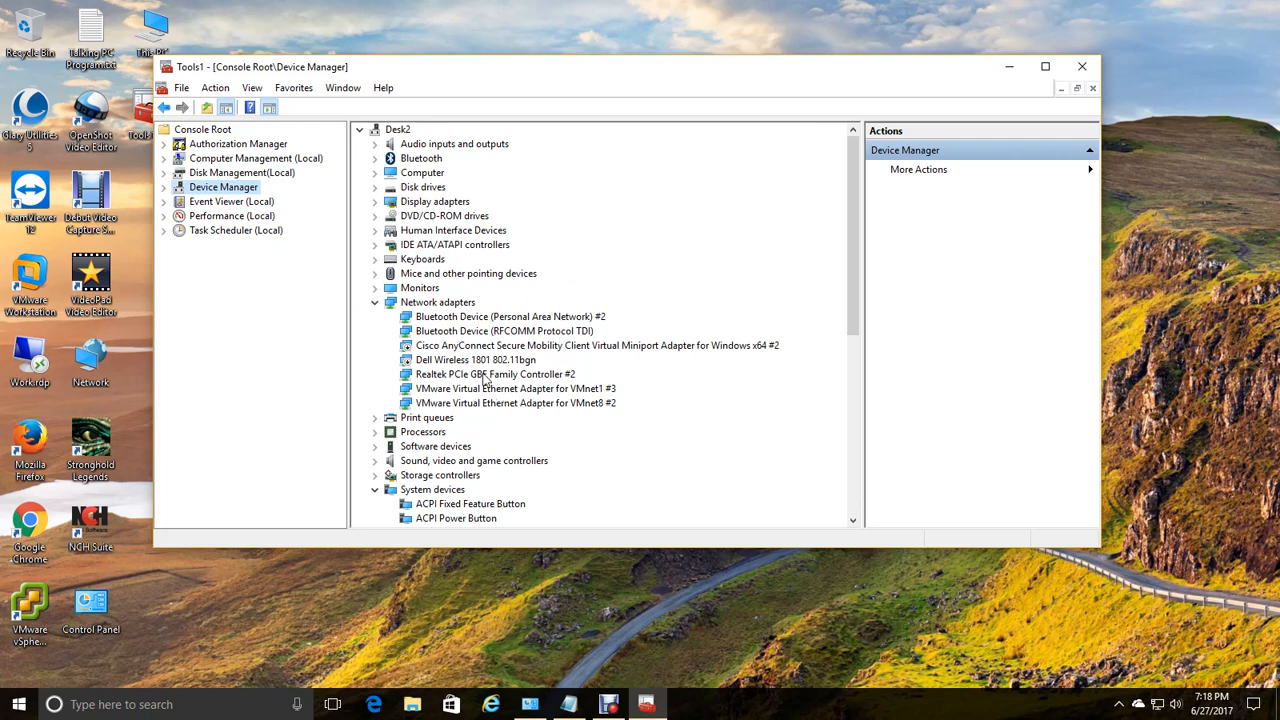
click(376, 302)
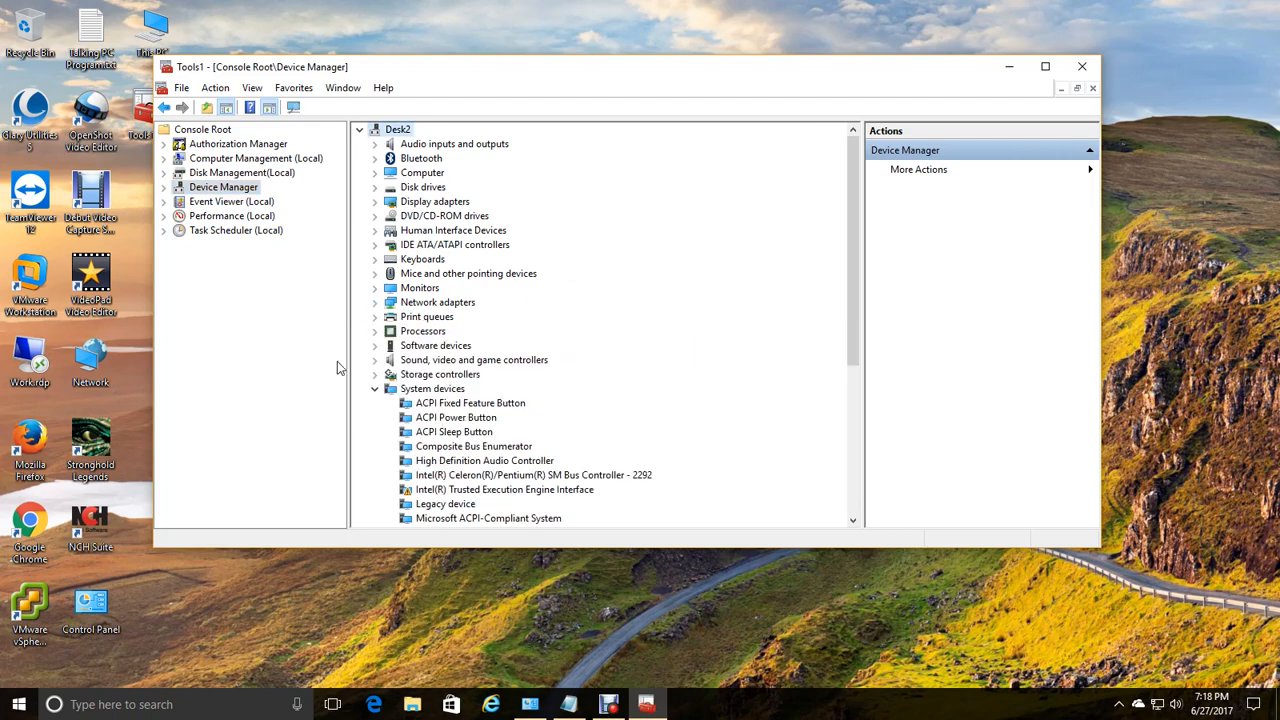
click(232, 200)
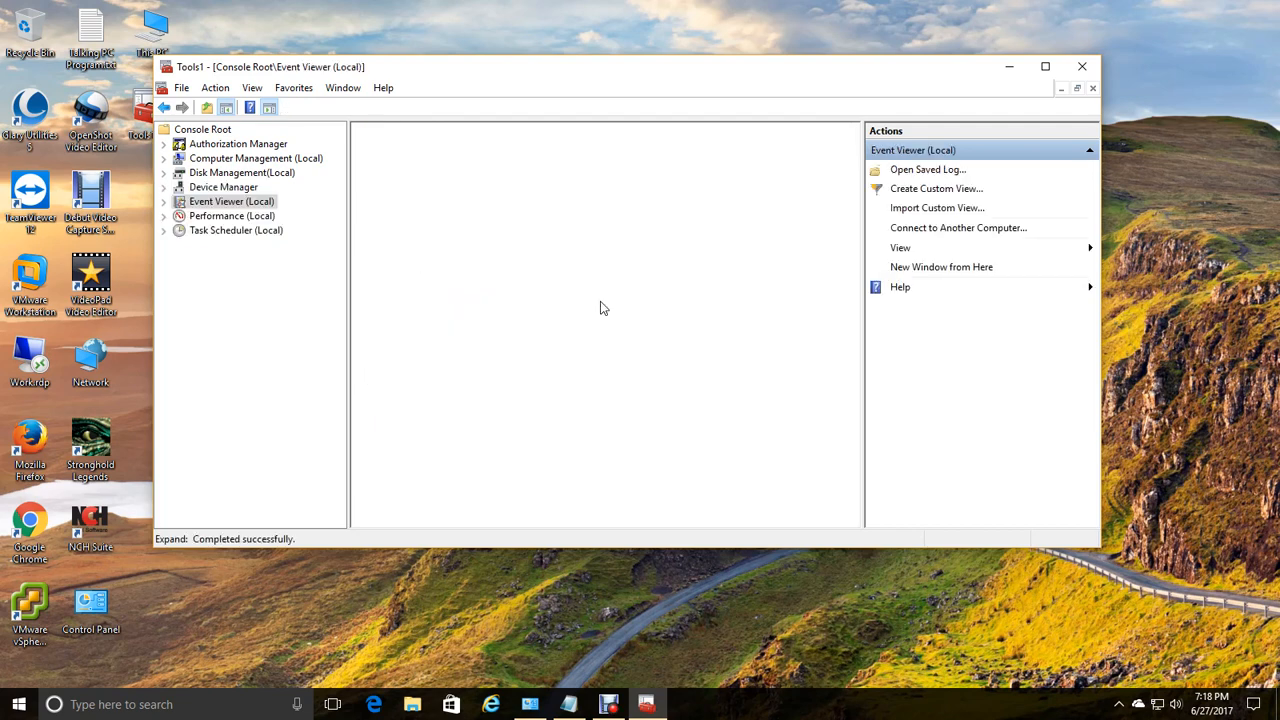
View Event Viewer's Application log, then load Task Scheduler (Local) in Tools1.
click(232, 200)
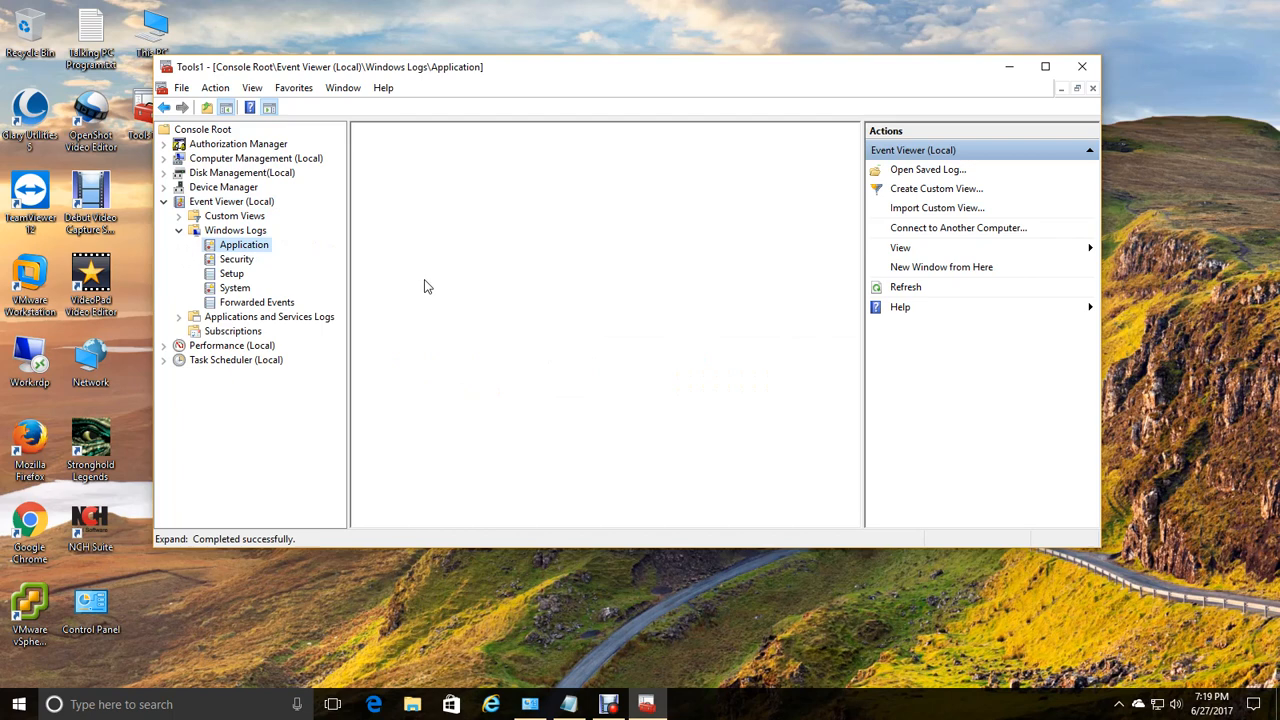
click(244, 244)
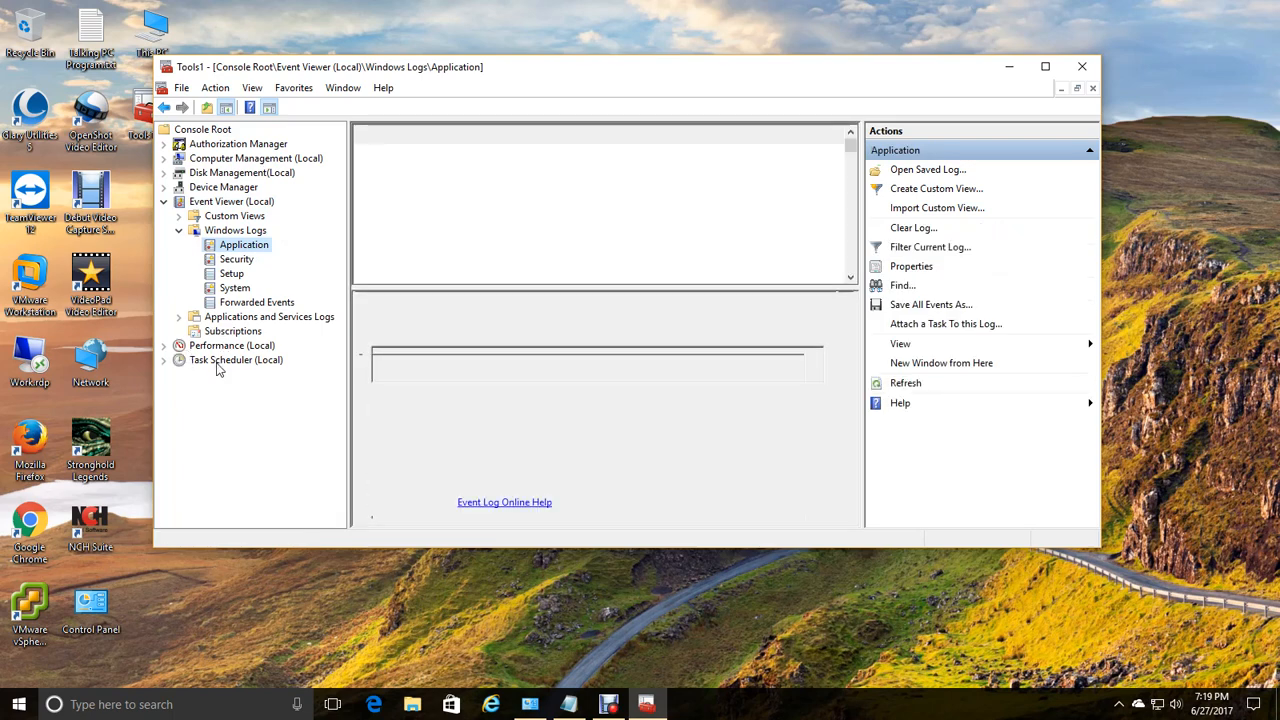
click(236, 360)
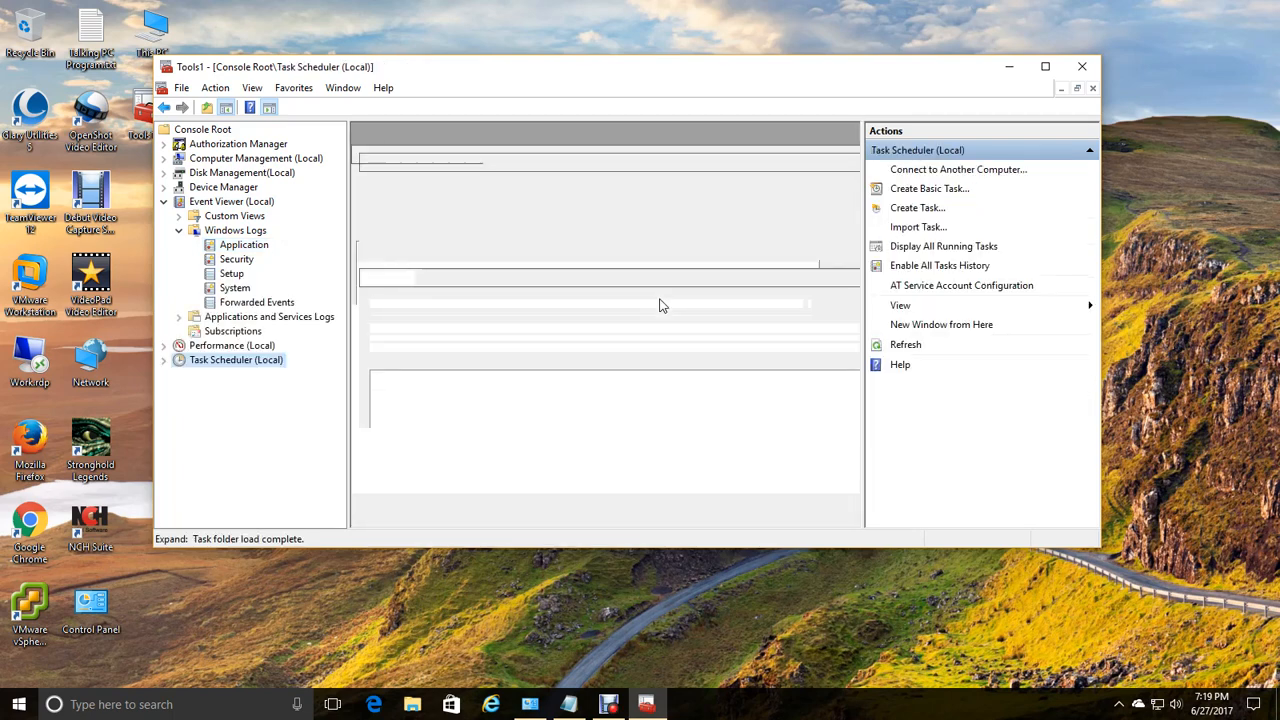